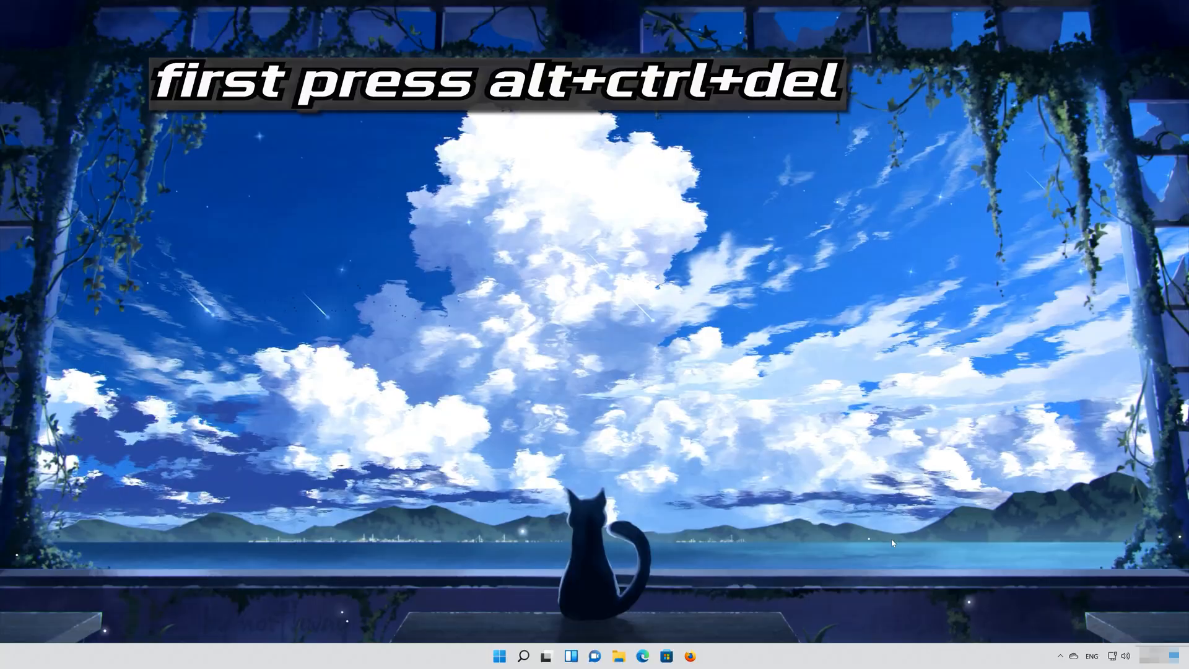
From the Ctrl+Alt+Del screen, bring up Task Manager's full process list and its File menu.
key("ctrl+alt+delete")
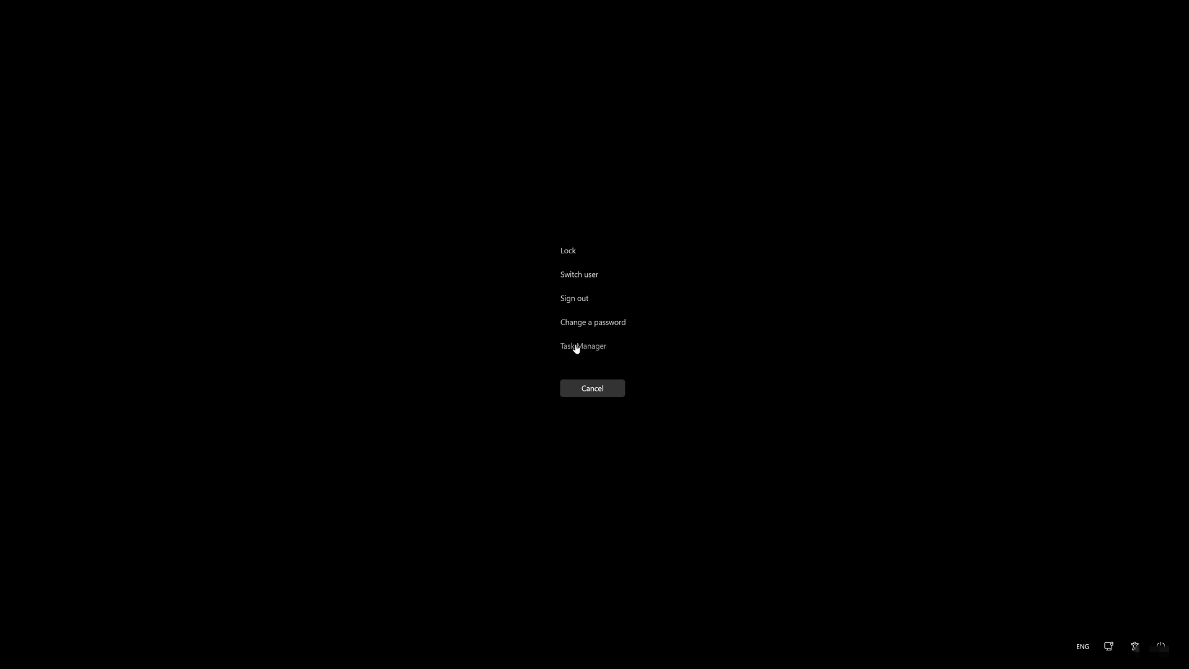
left_click(583, 345)
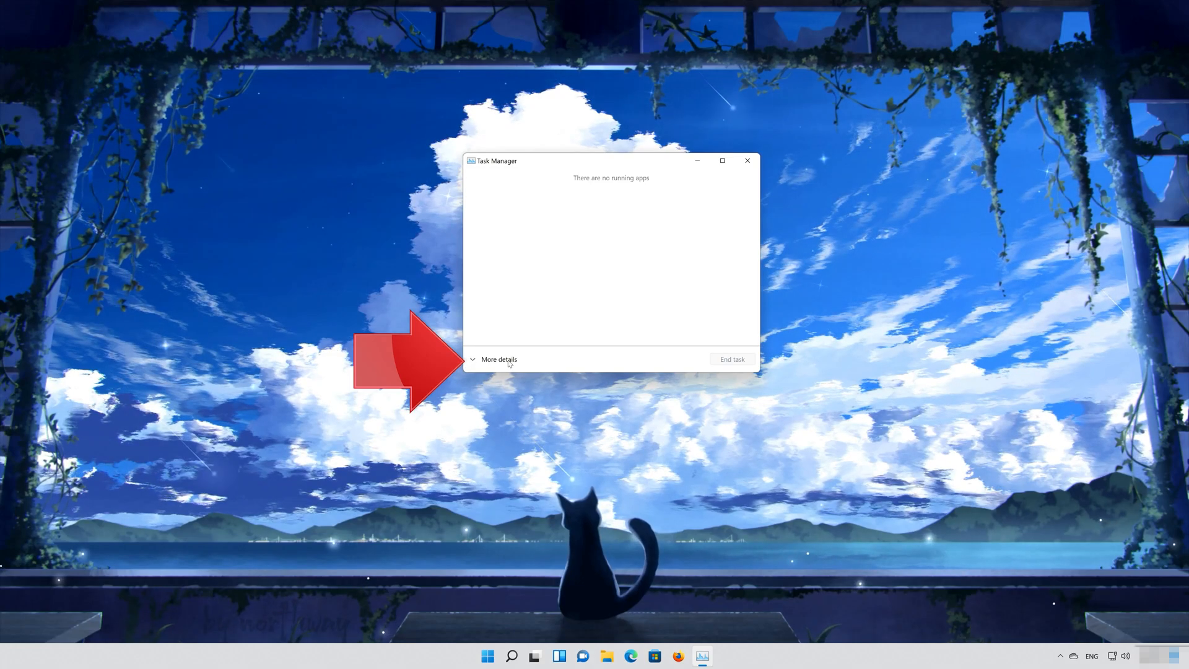
left_click(499, 360)
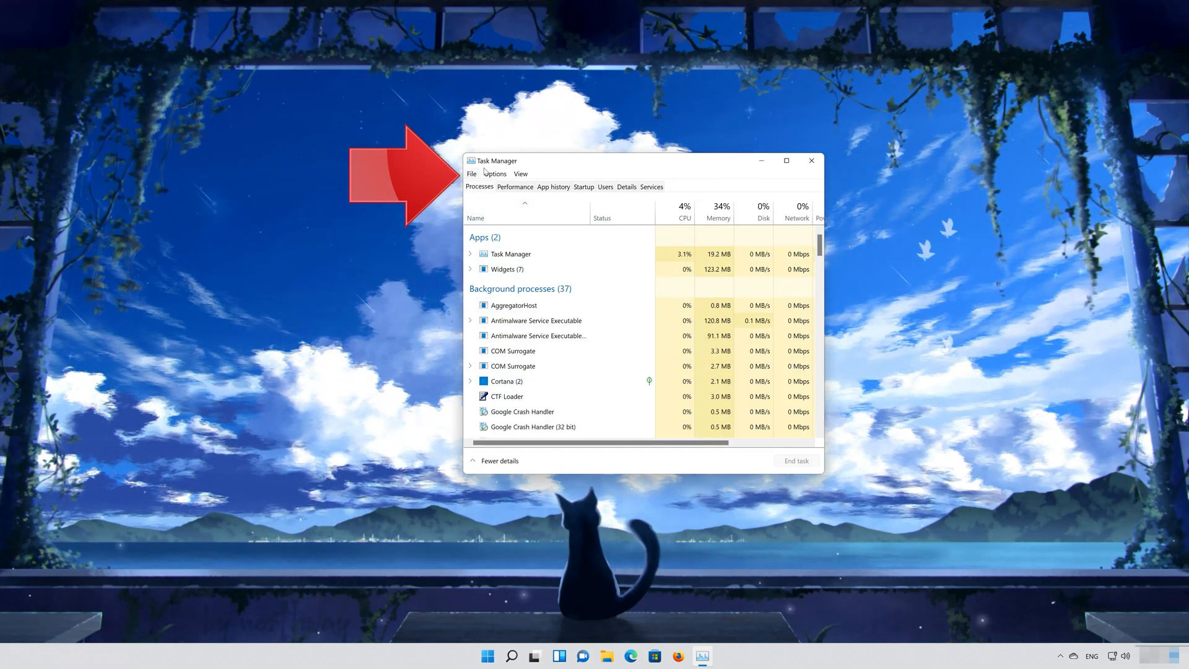
left_click(471, 173)
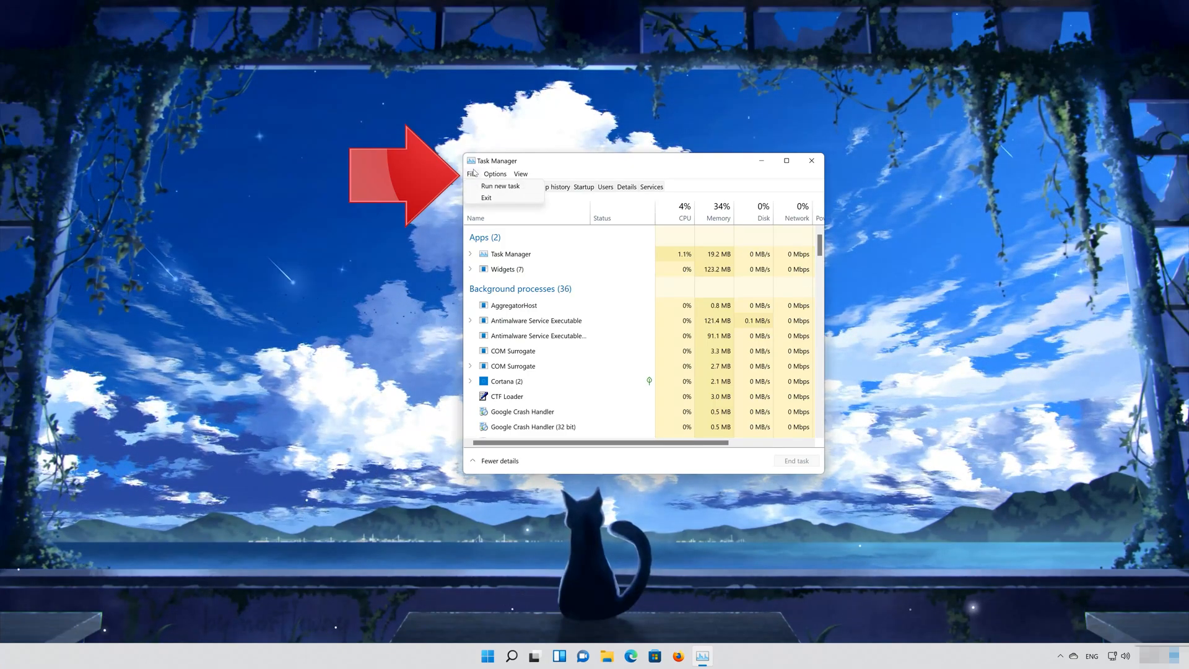
mouse_move(501, 186)
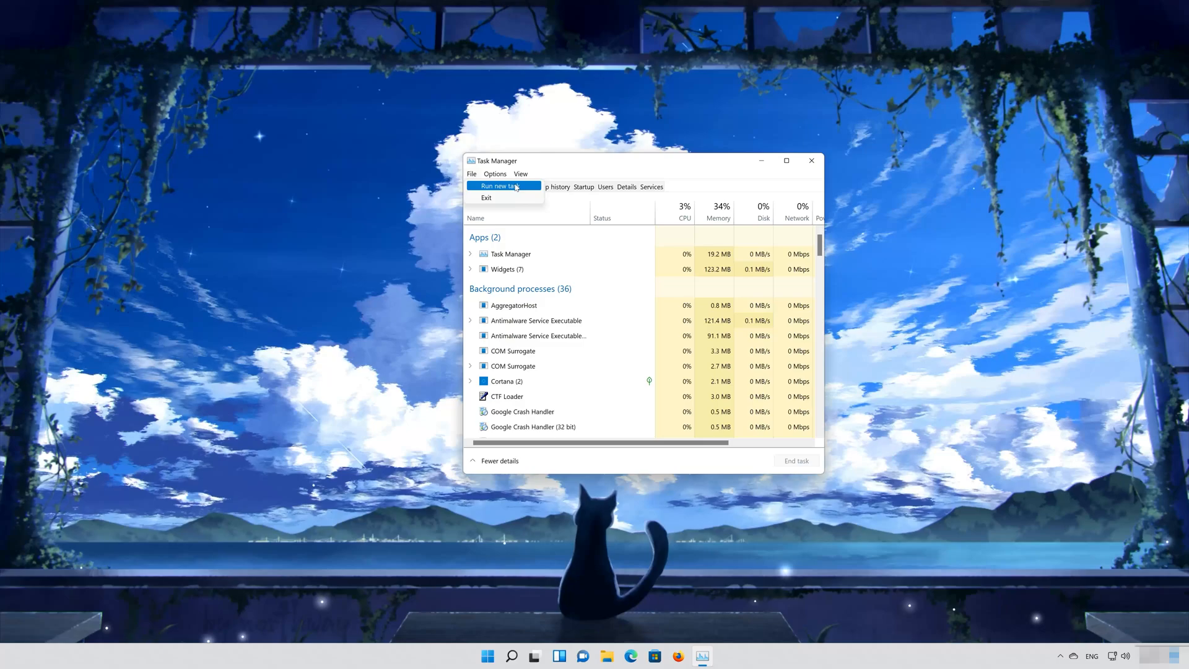
Run 'powershell' as a new task with administrative privileges.
left_click(499, 186)
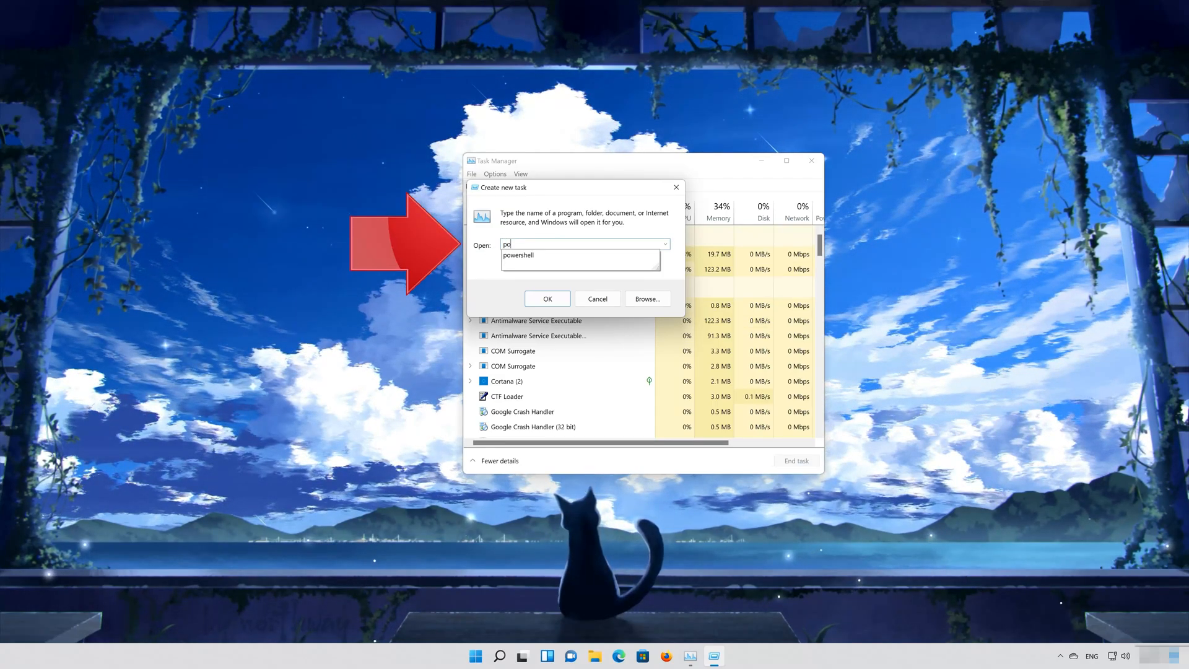
type("powershell")
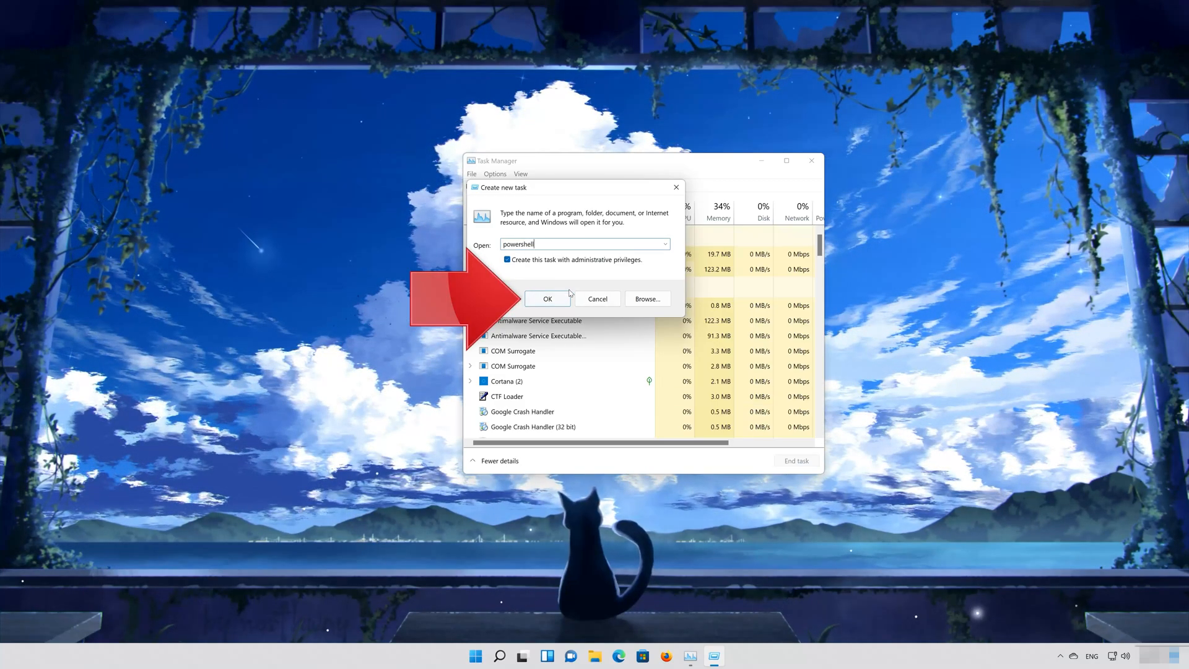
left_click(547, 299)
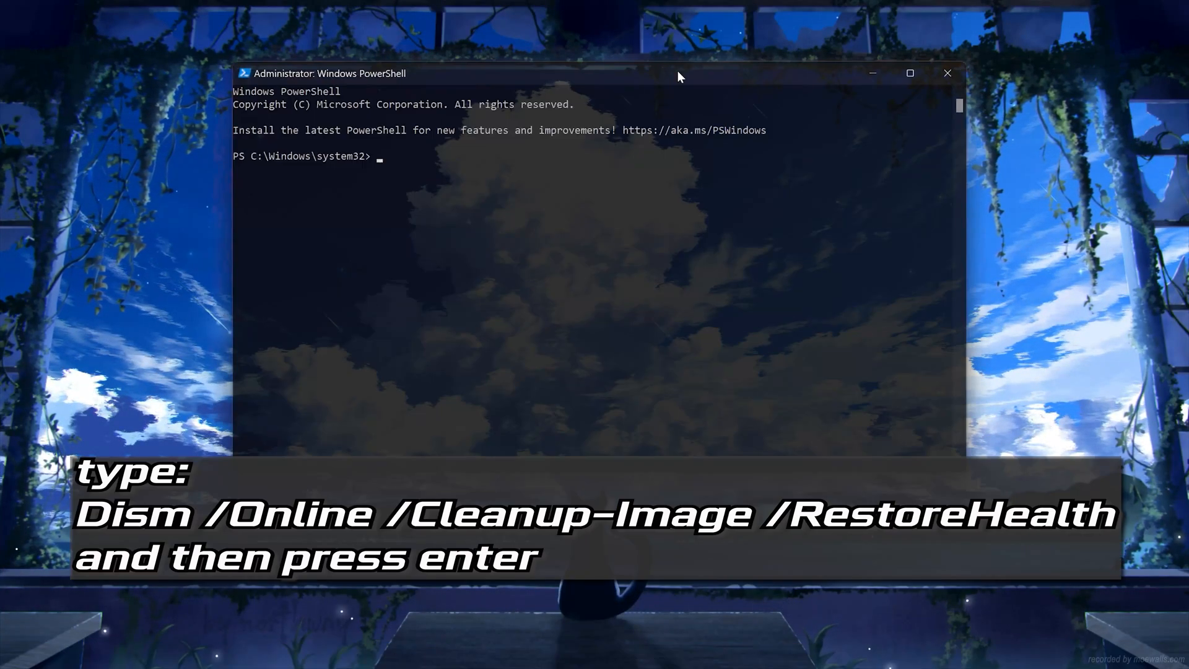
Run Dism /Online /Cleanup-Image /RestoreHealth at the admin prompt.
type("DISM")
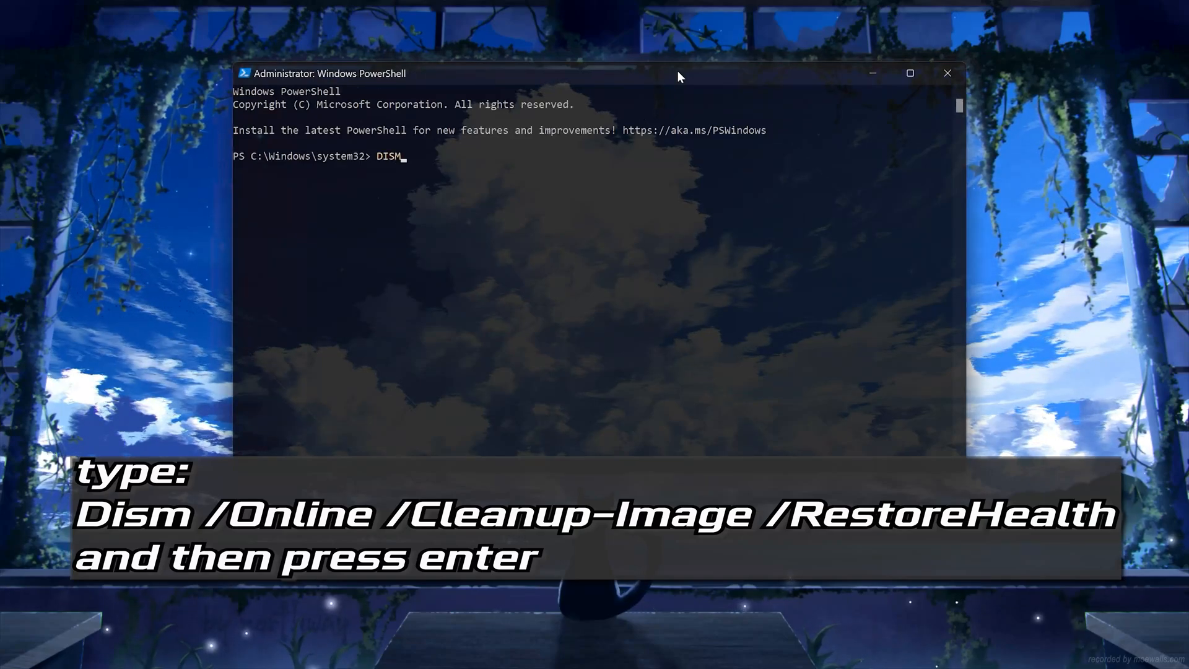
type("/")
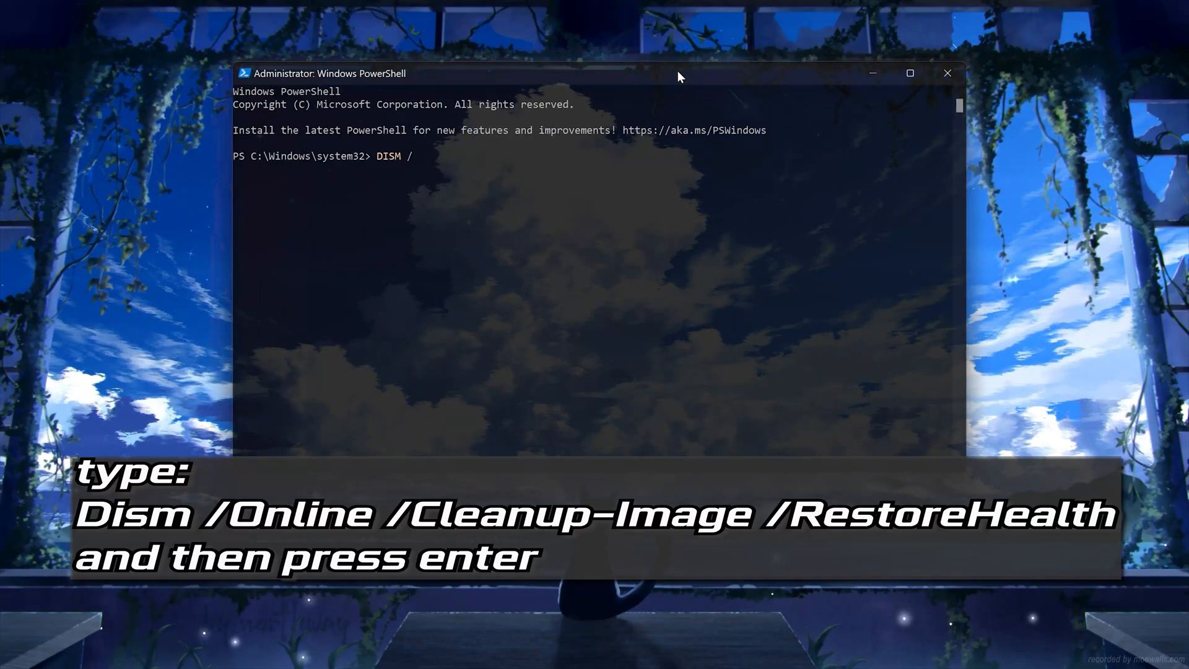
type("Onli")
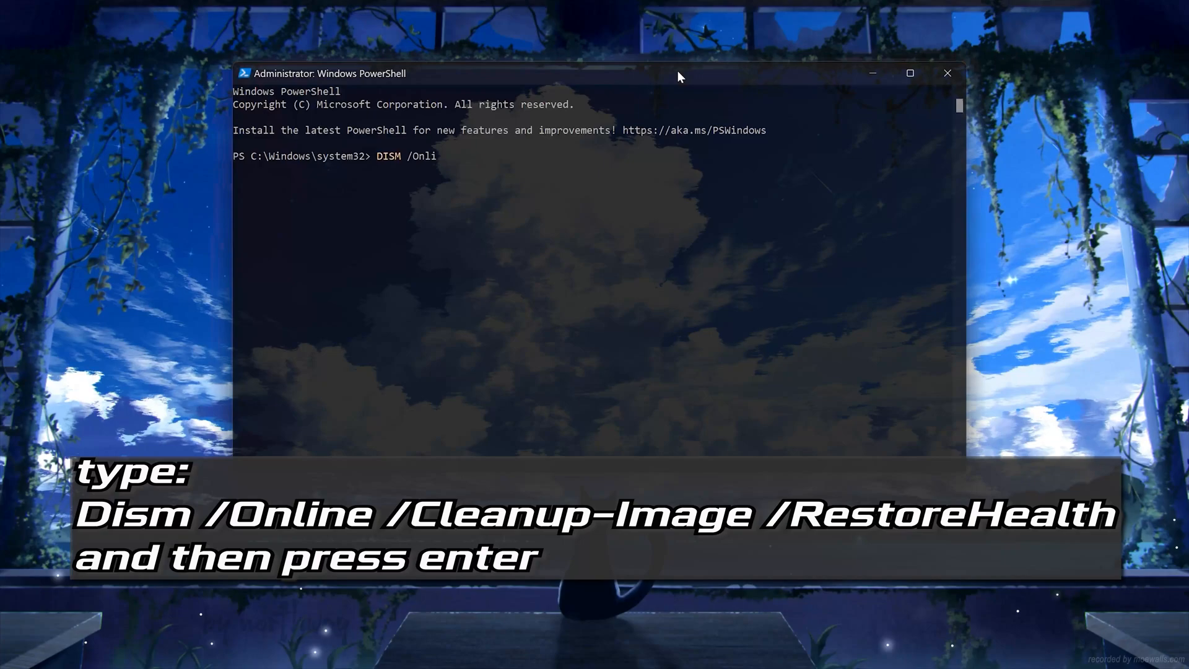
type("ne")
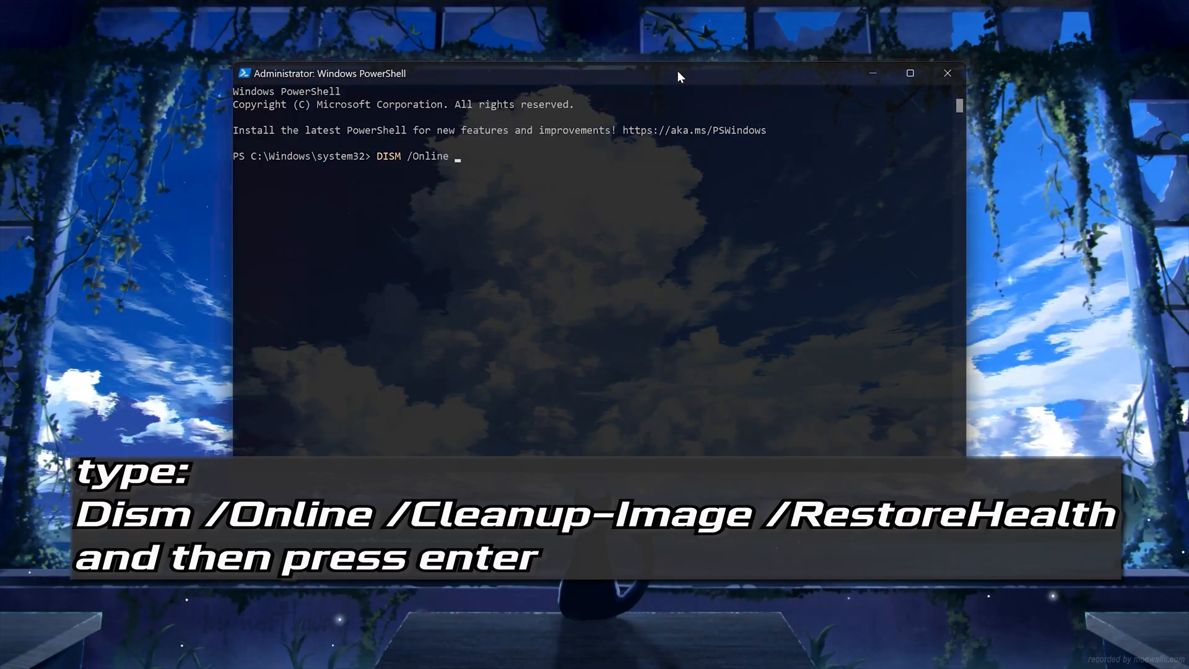
type("/")
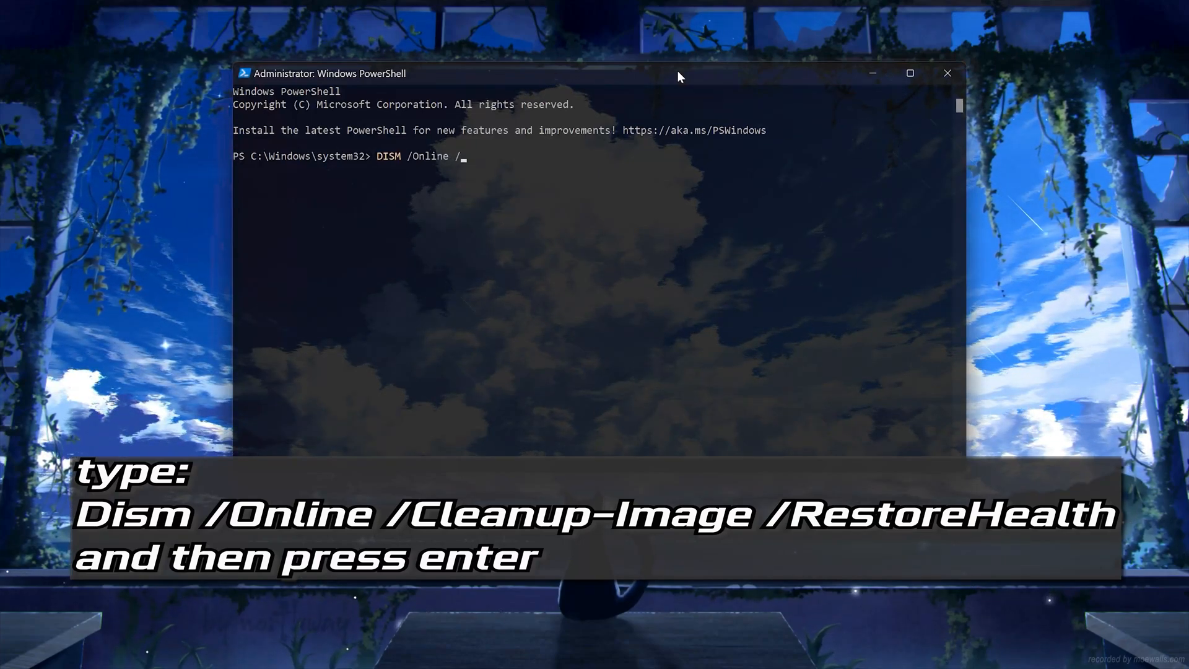
type("Clean")
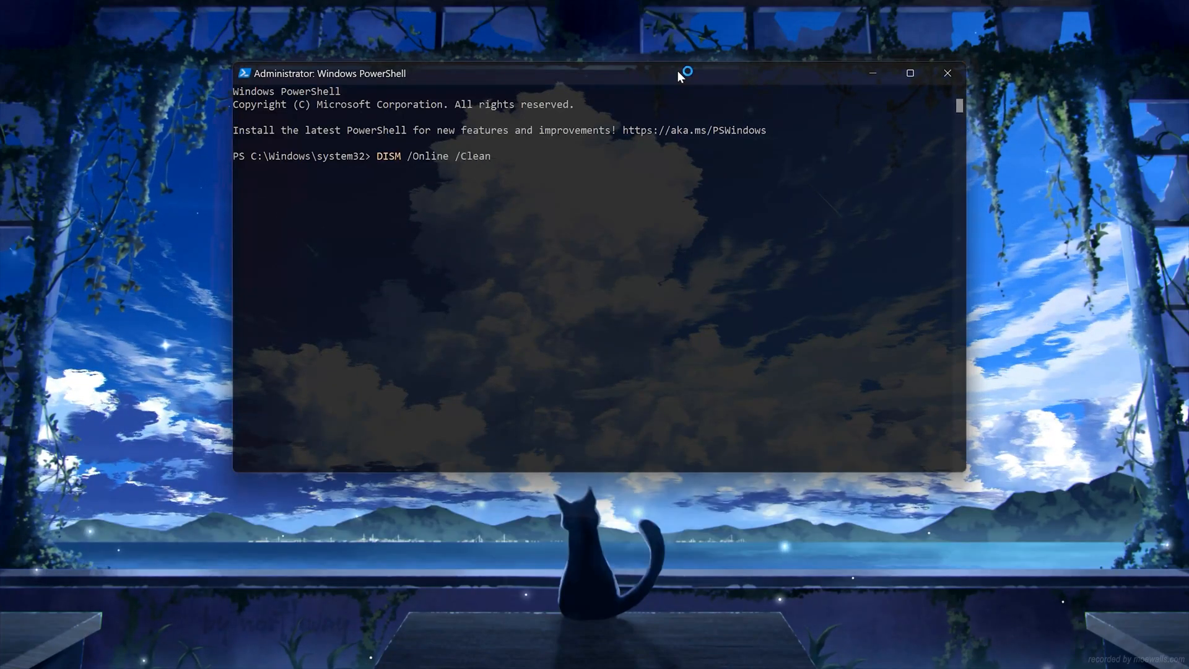
type("u")
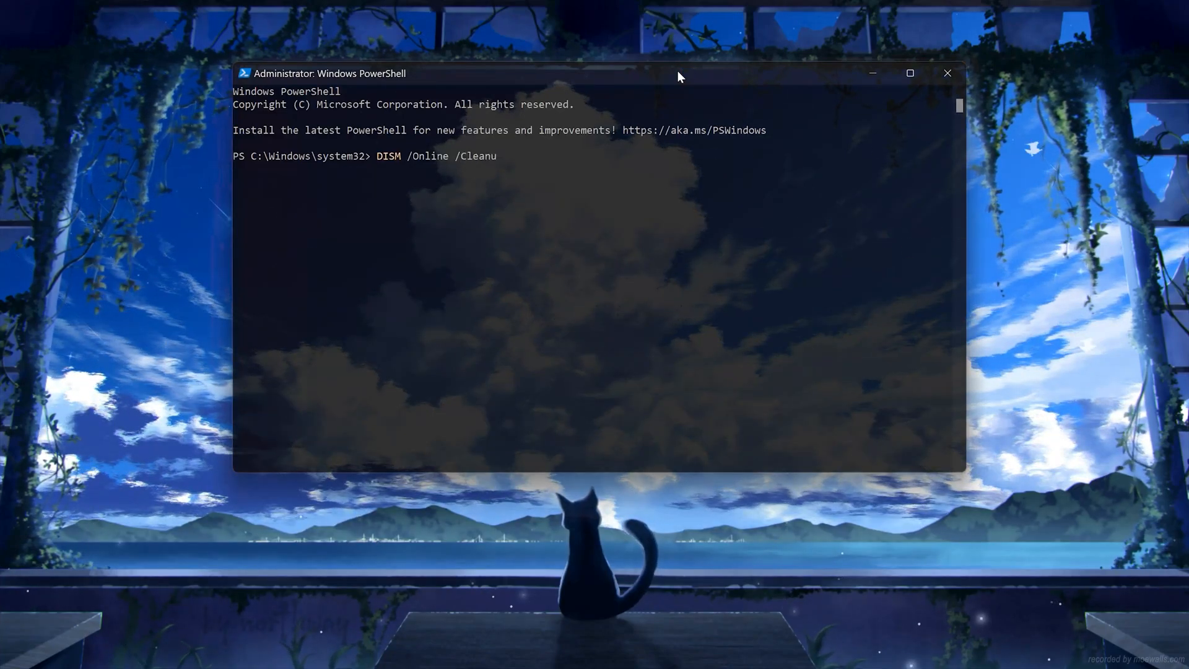
type("p-")
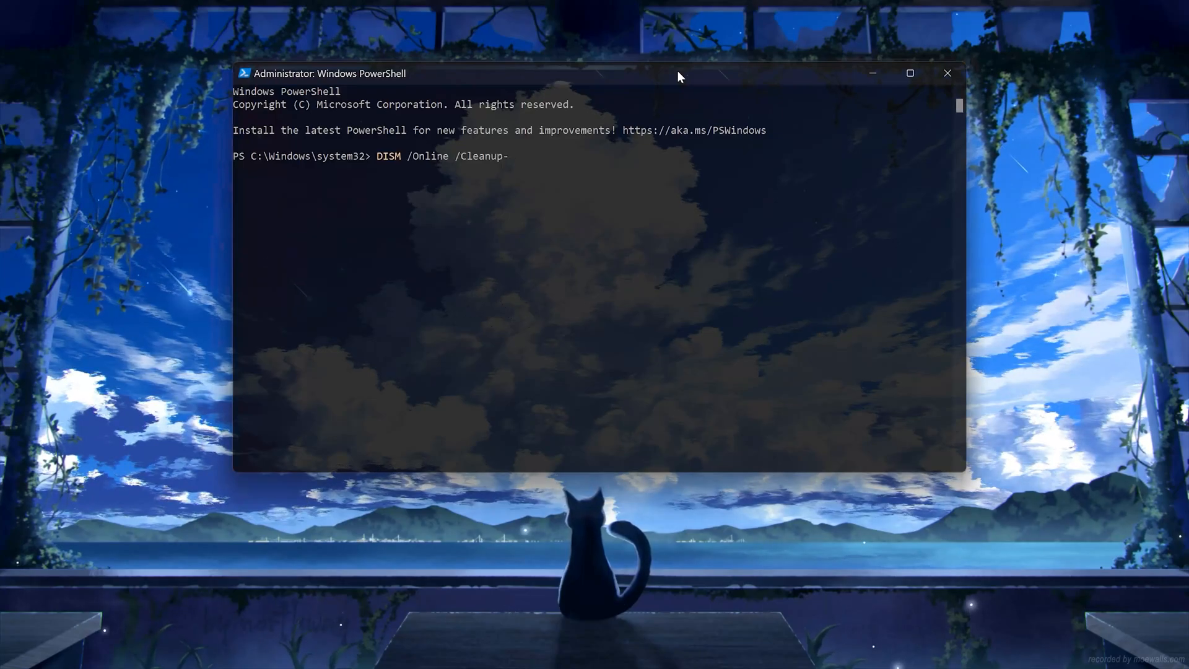
type("Image")
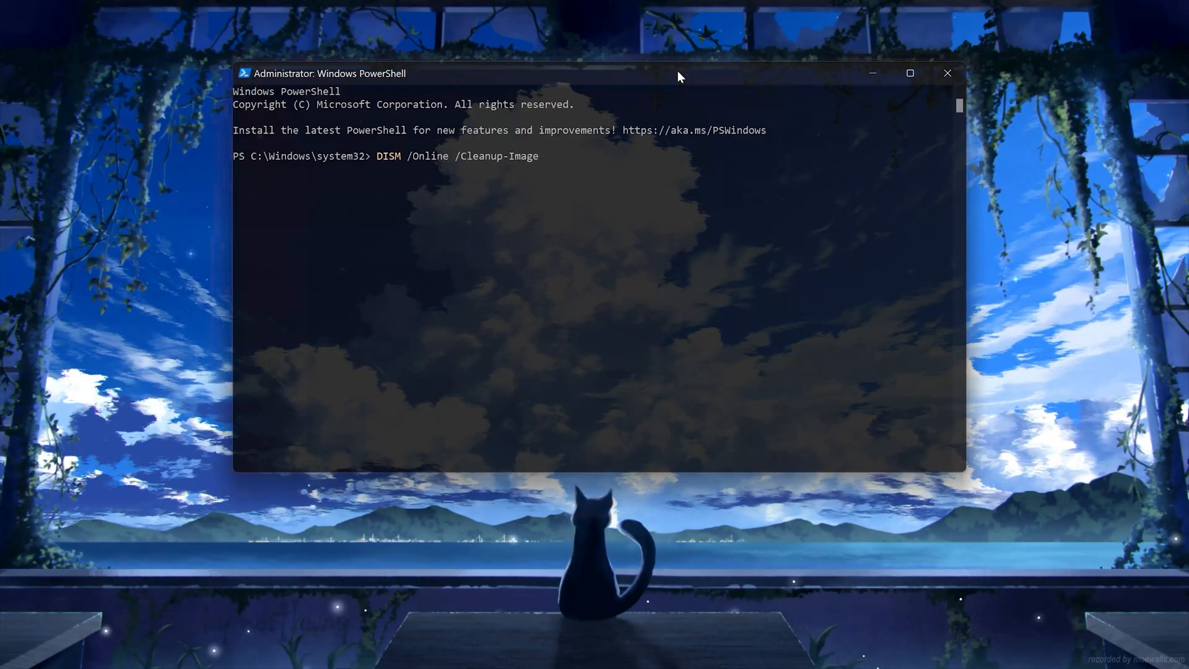
type("/")
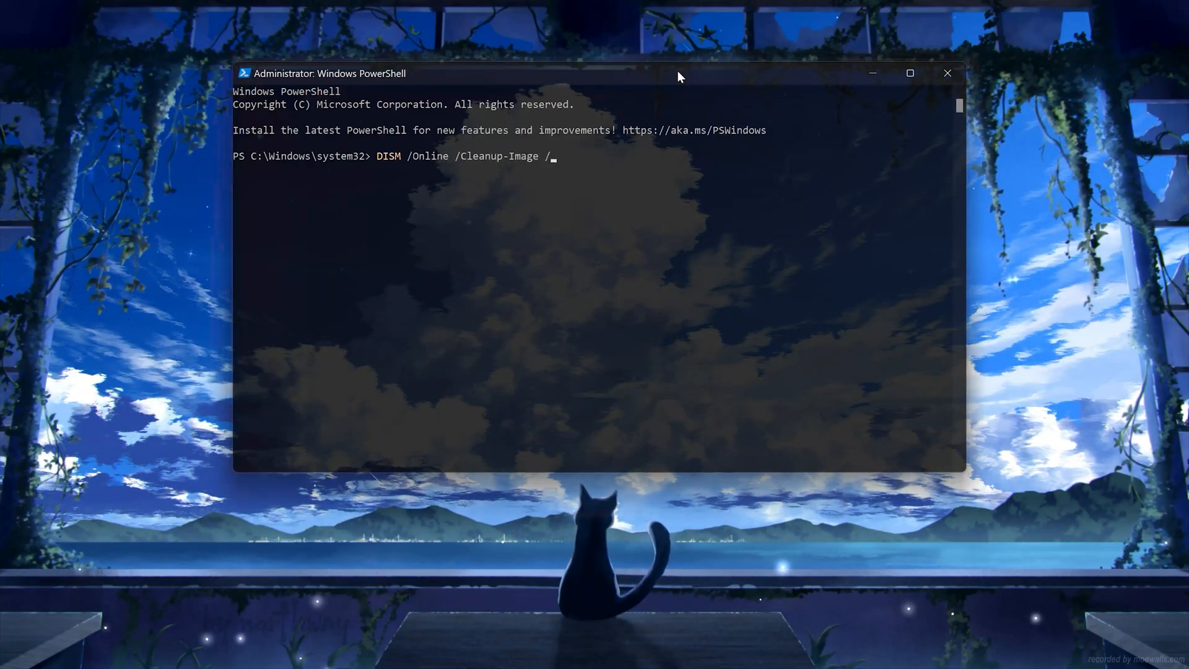
type("Restore")
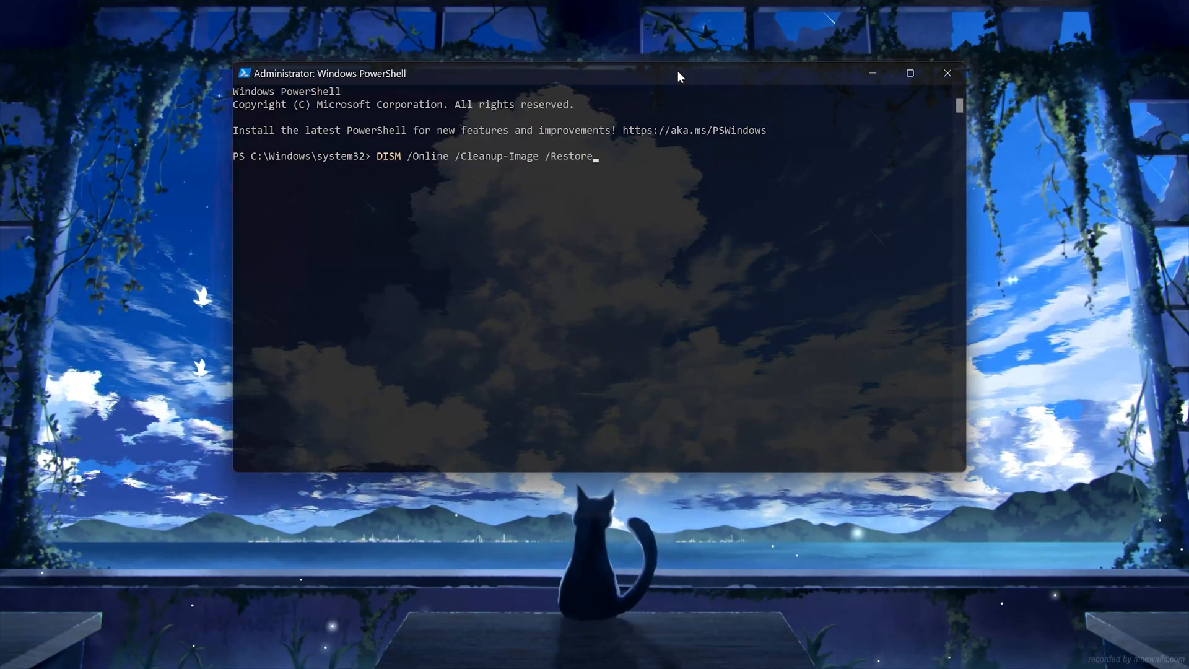
type("Health")
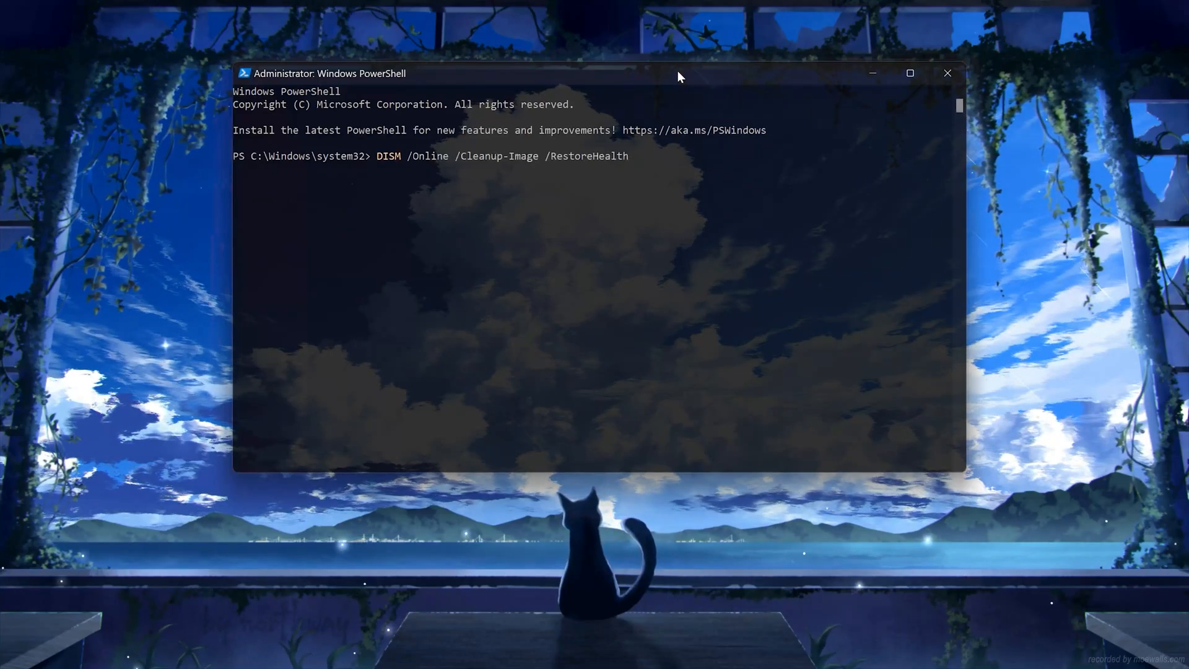
key("Enter")
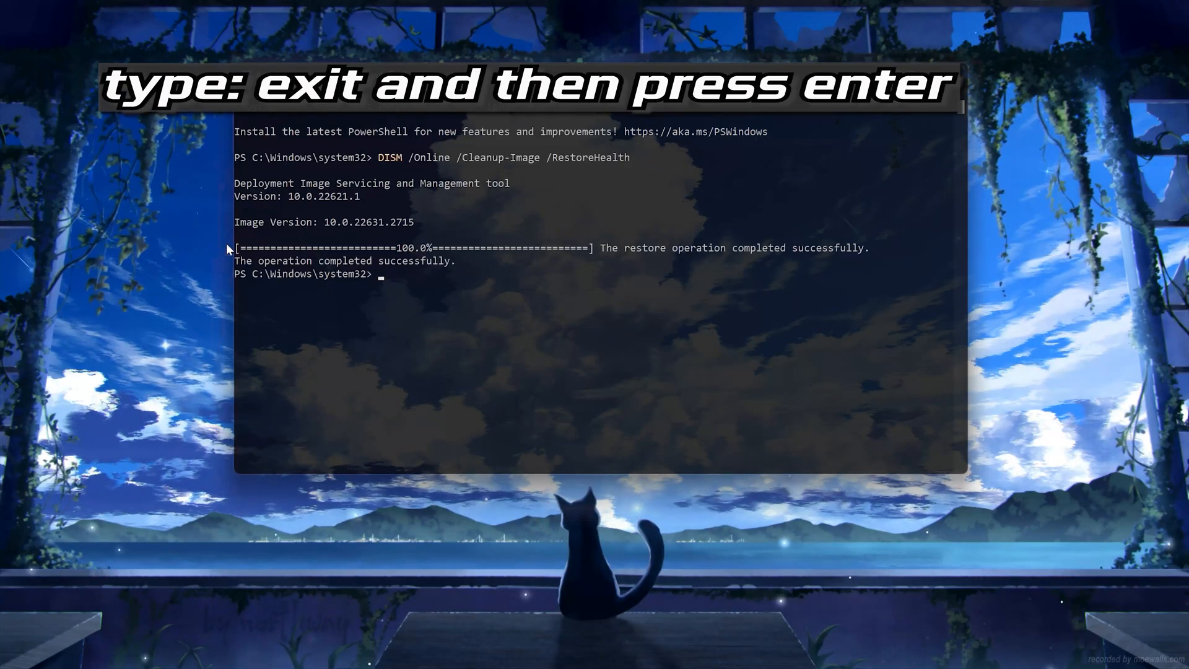
Exit the PowerShell window once DISM reports the restore completed successfully.
type("exi")
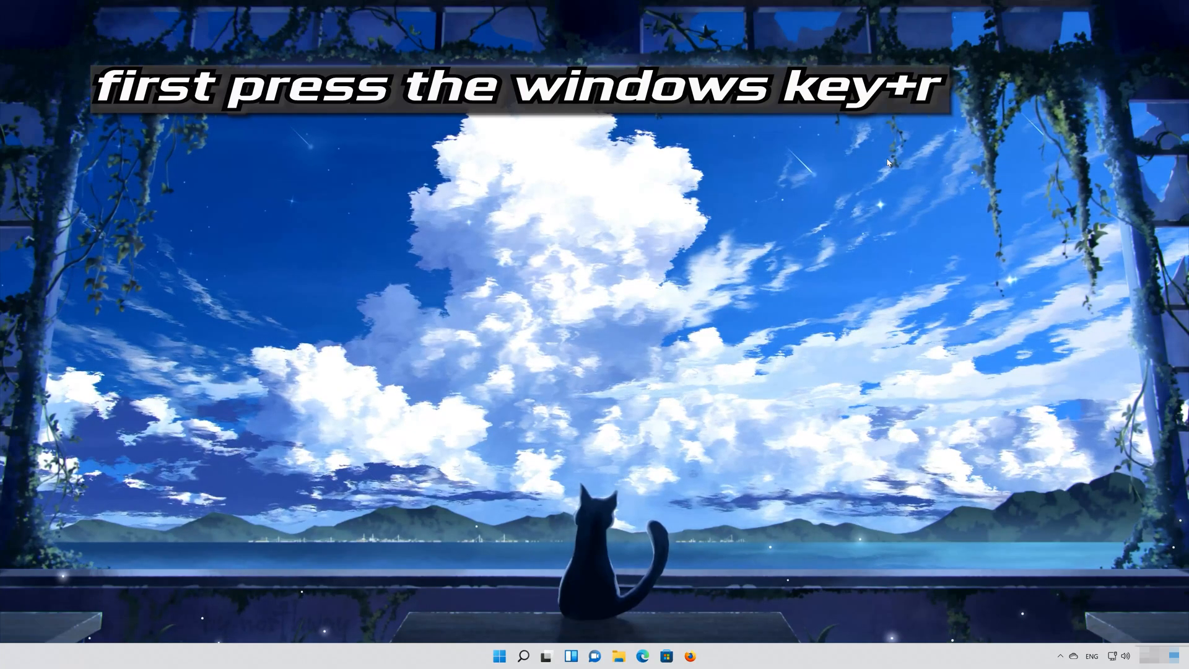
Launch C:\WINDOWS\SYSTEM32\ctfmon.exe through the Run dialog.
key("Win+r")
type("c:\\windows")
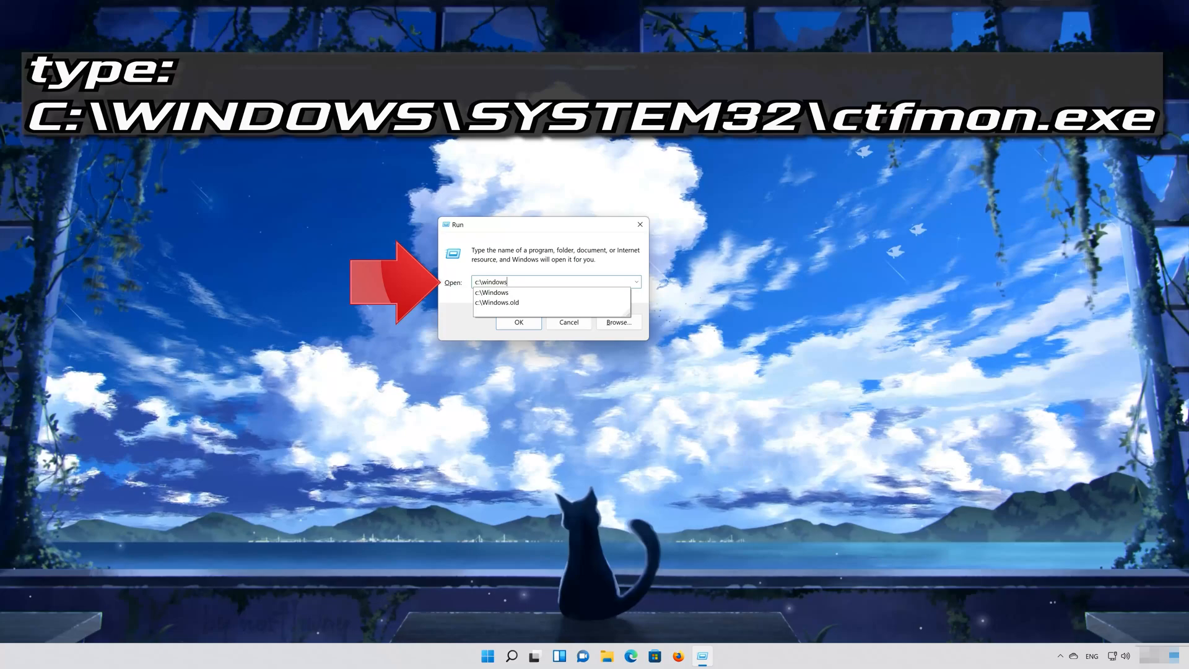
type("\\")
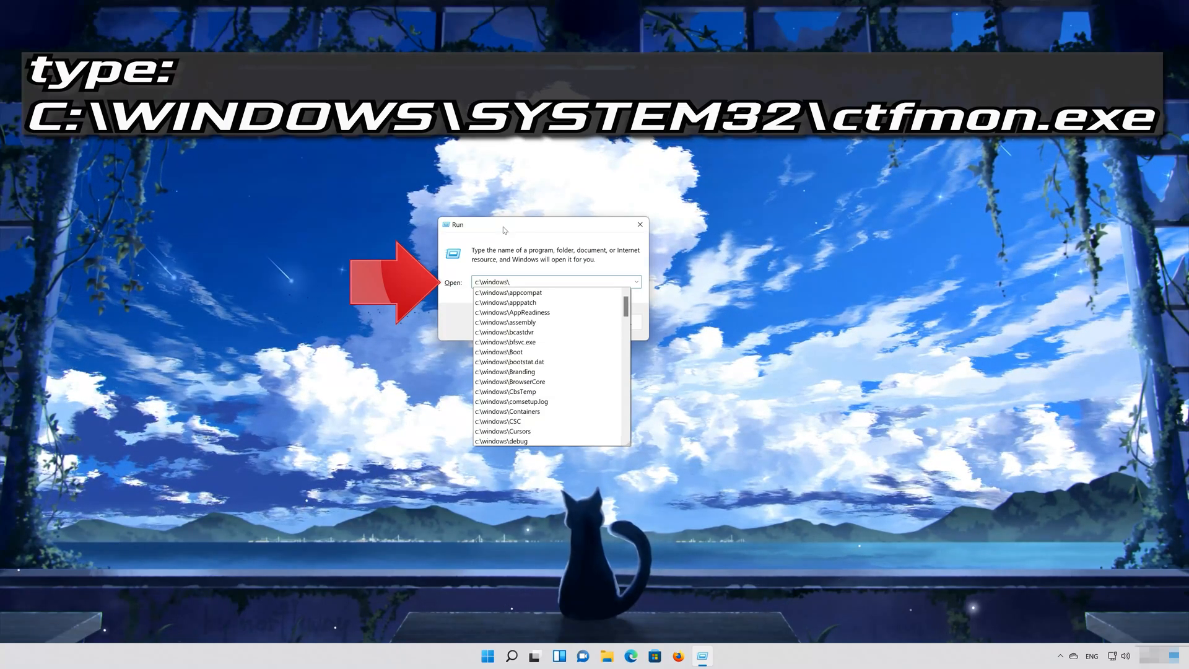
type("system")
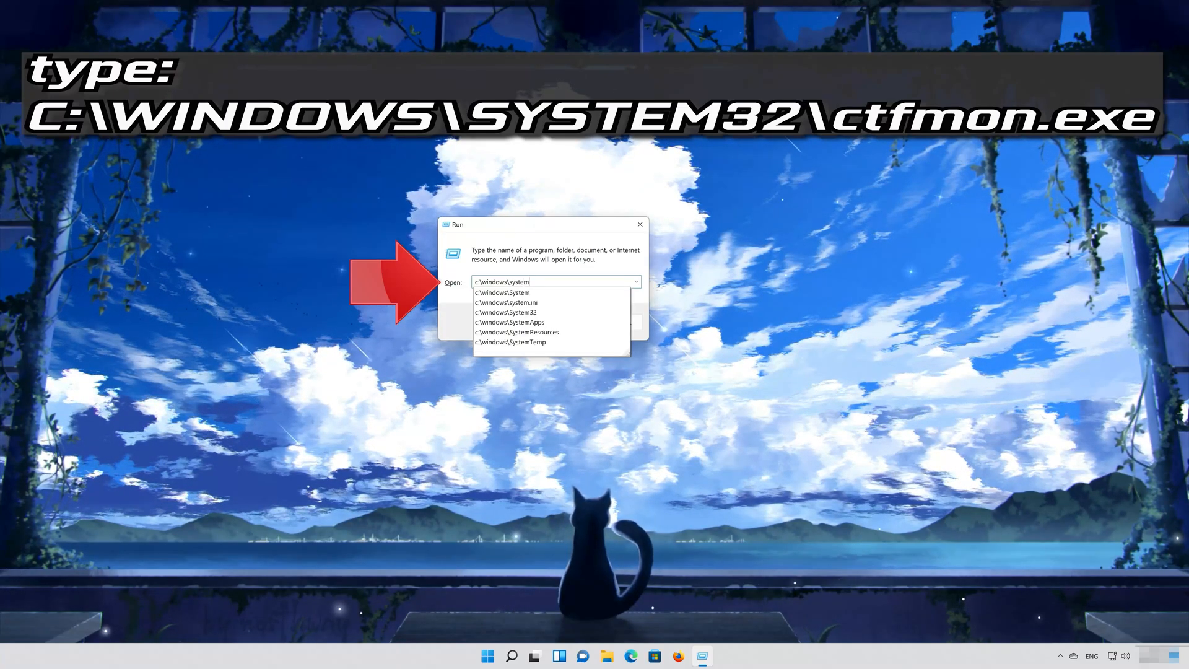
type("32")
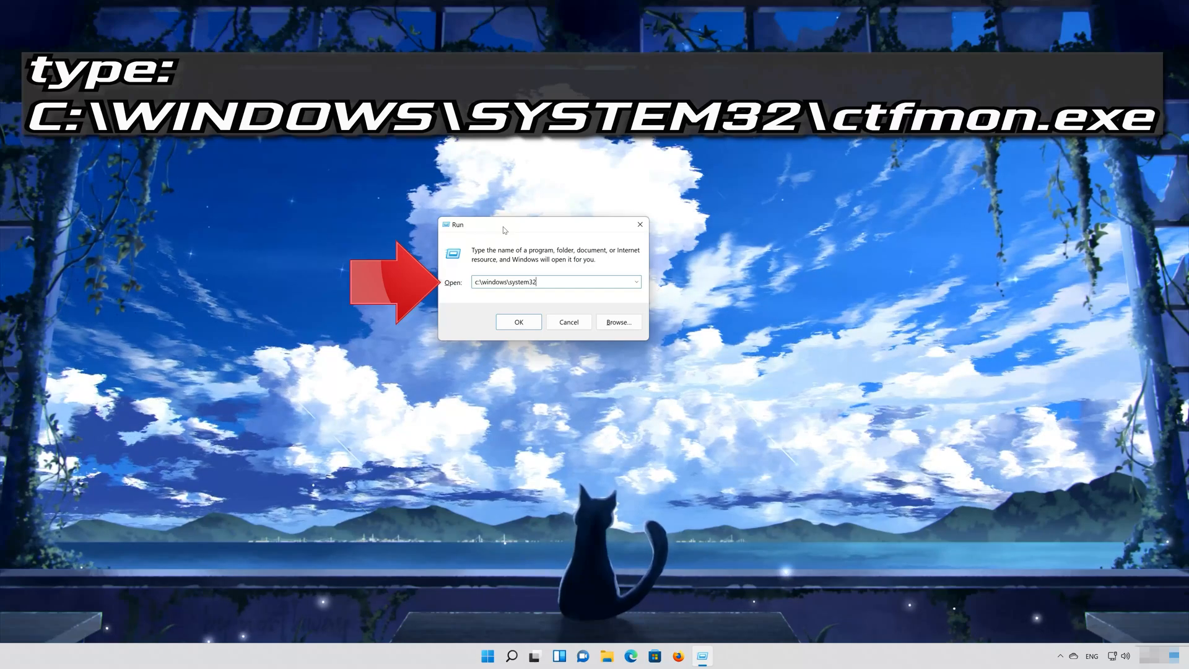
type("\\")
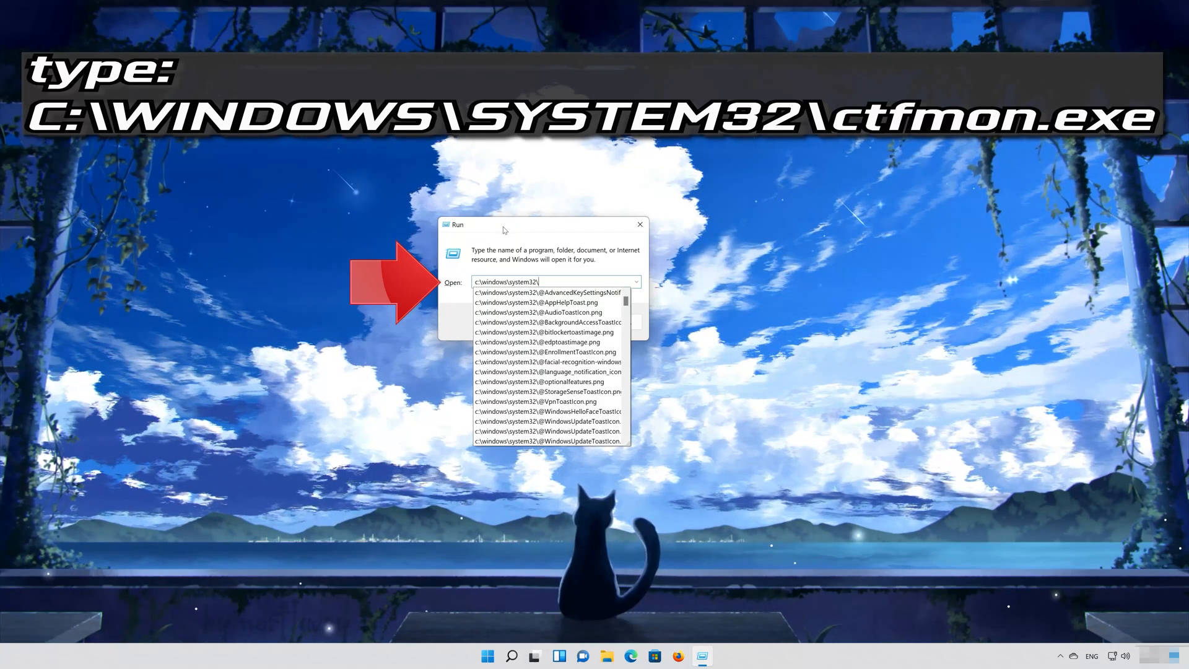
type("ctfmo")
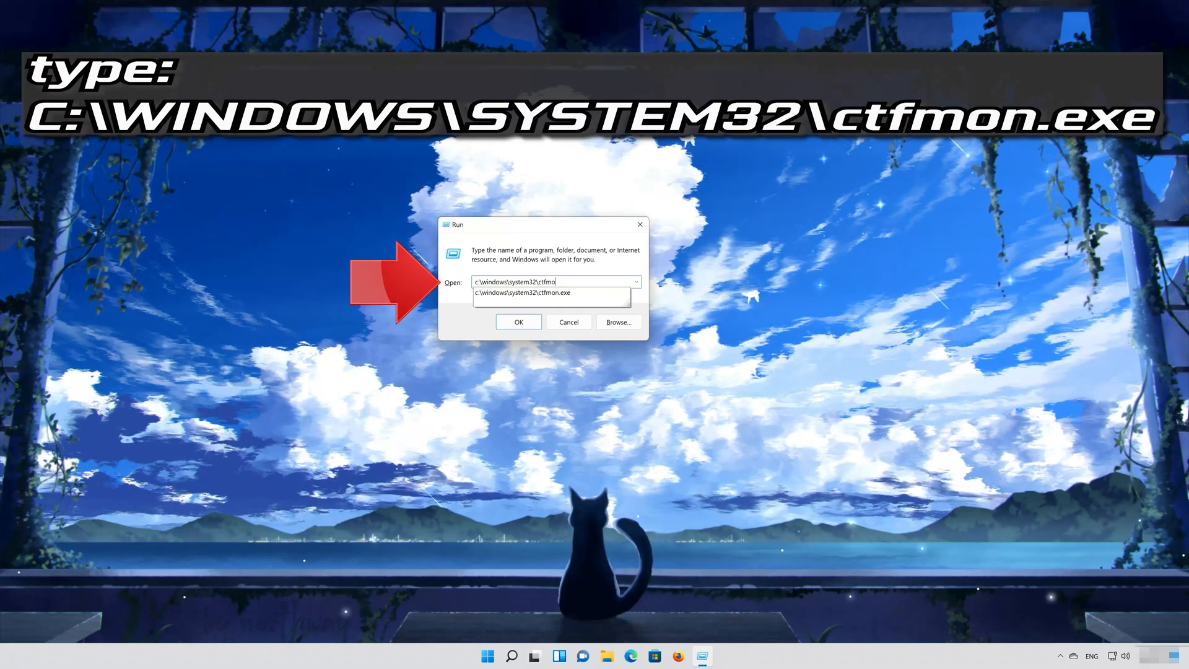
type("n.exe")
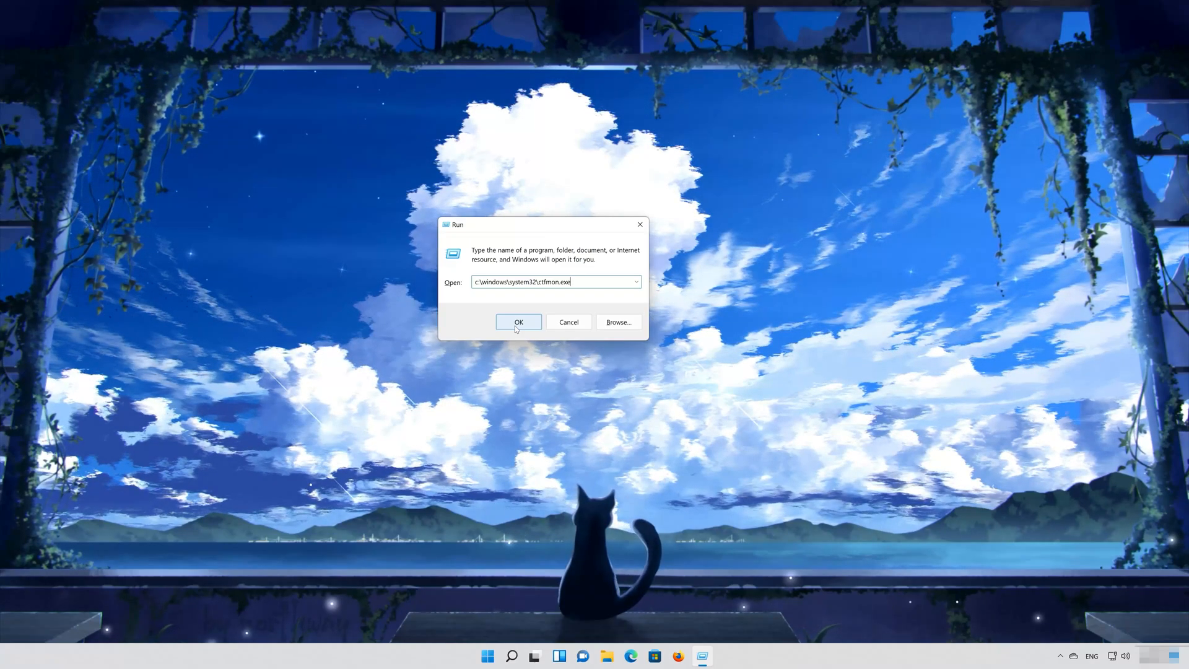
left_click(519, 322)
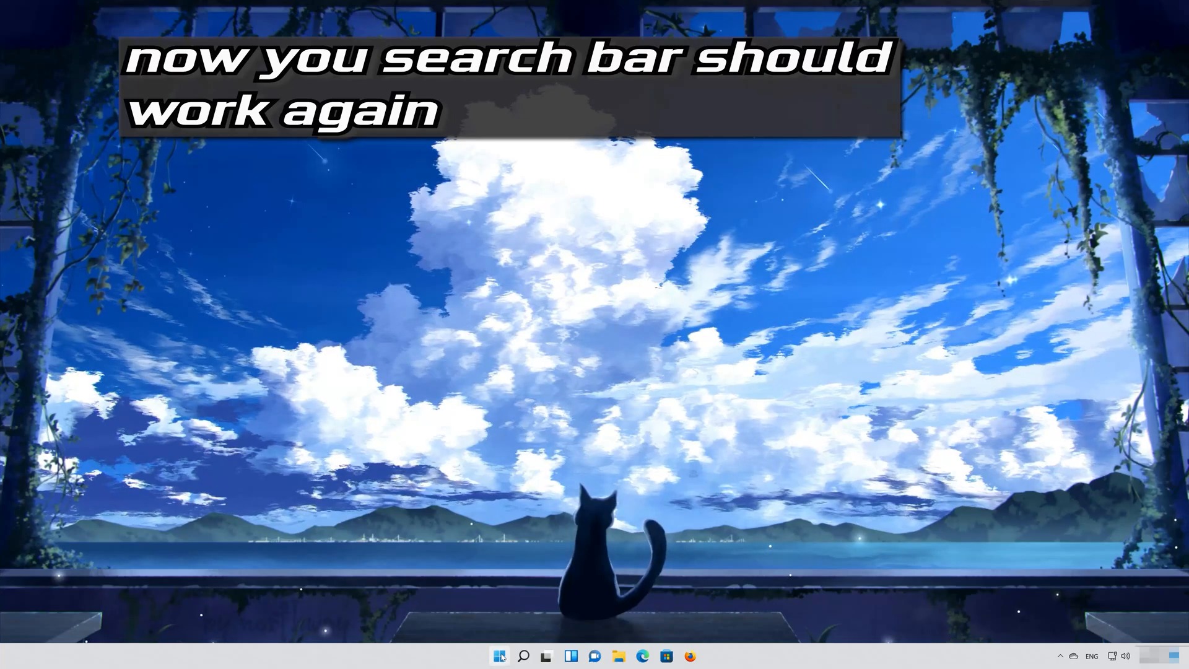
left_click(499, 656)
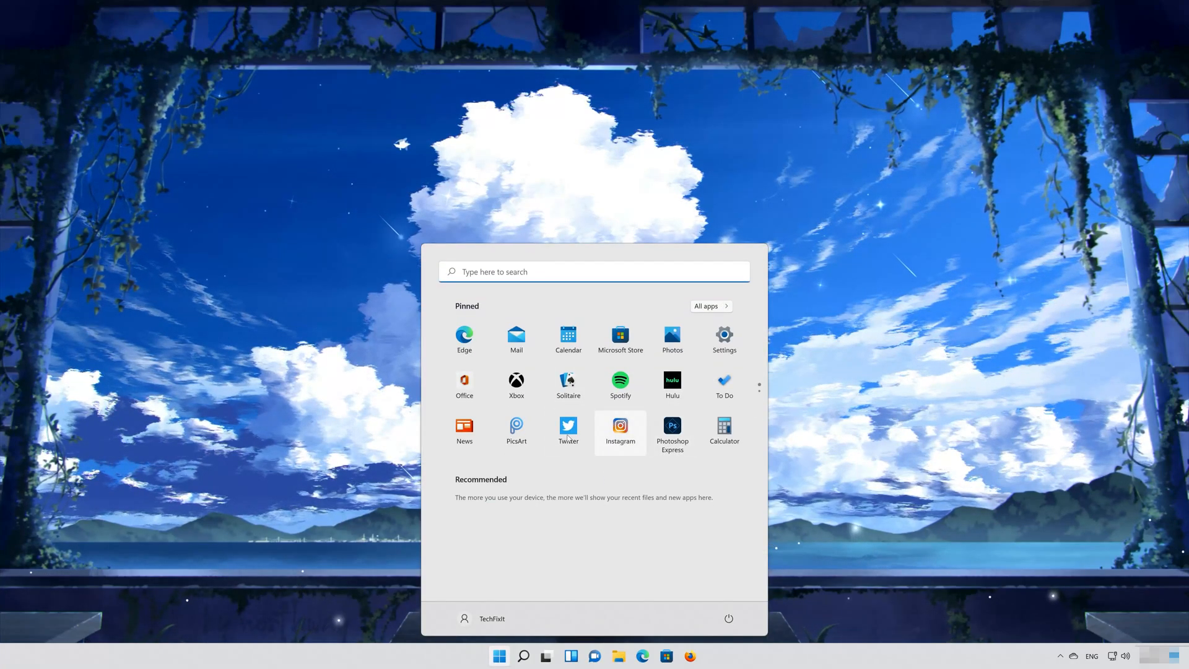
left_click(497, 656)
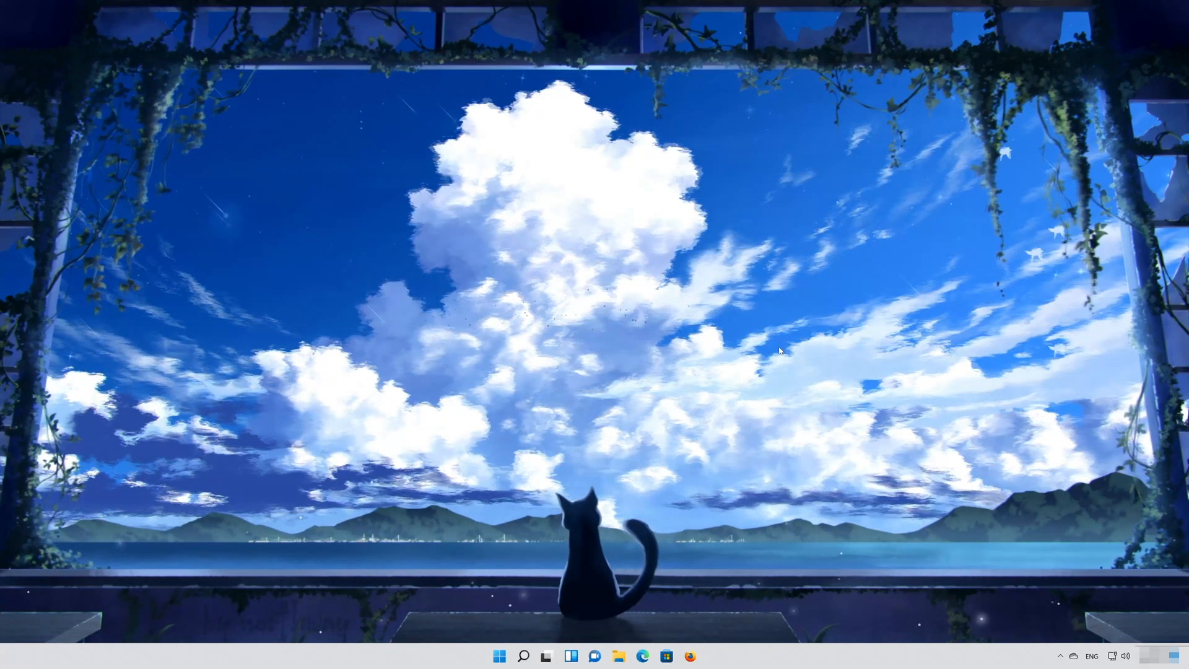
Locate Windows Explorer in Task Manager's process list and end its task.
key("Ctrl+Alt+Delete")
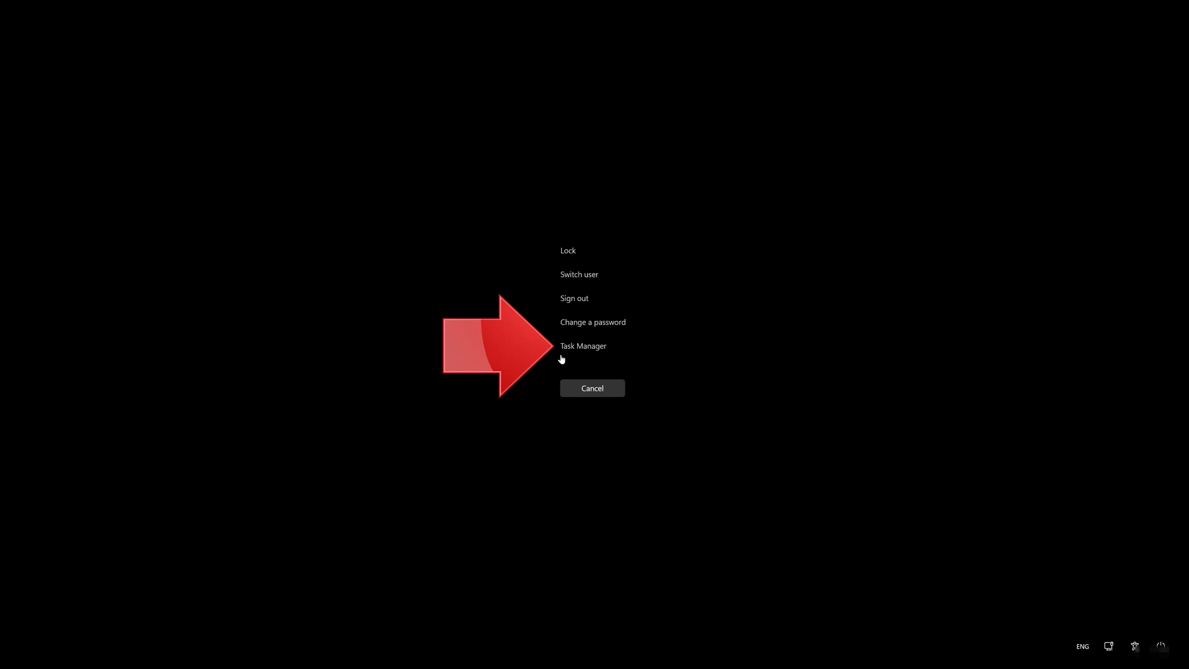
left_click(583, 346)
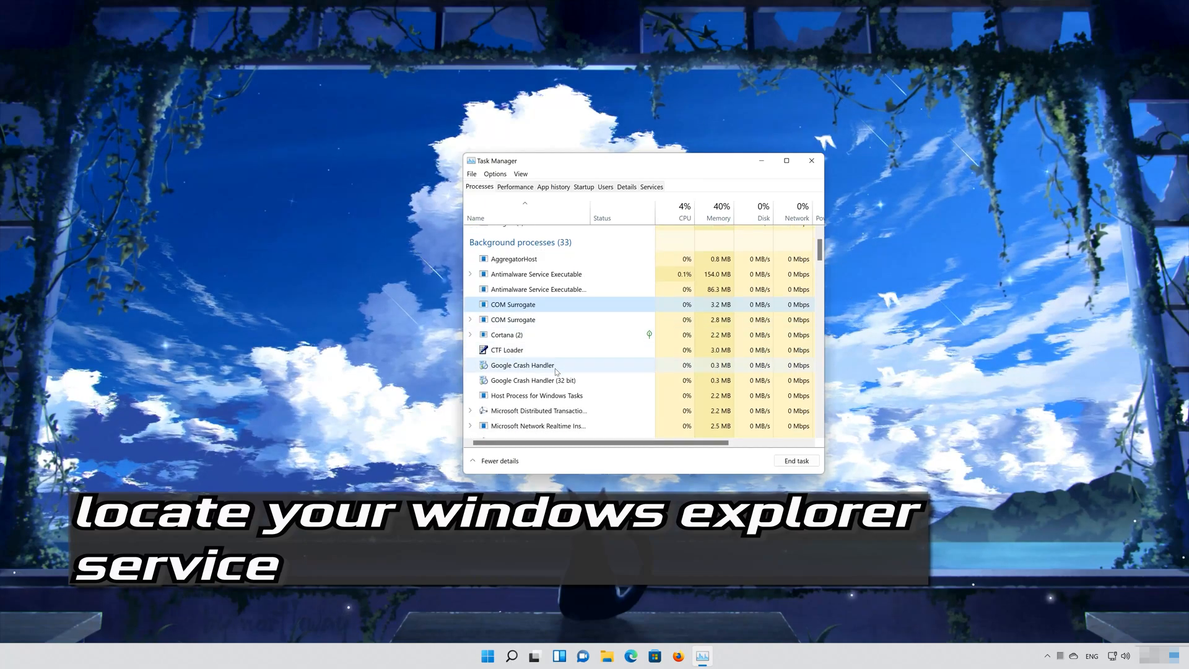
scroll("down", 3)
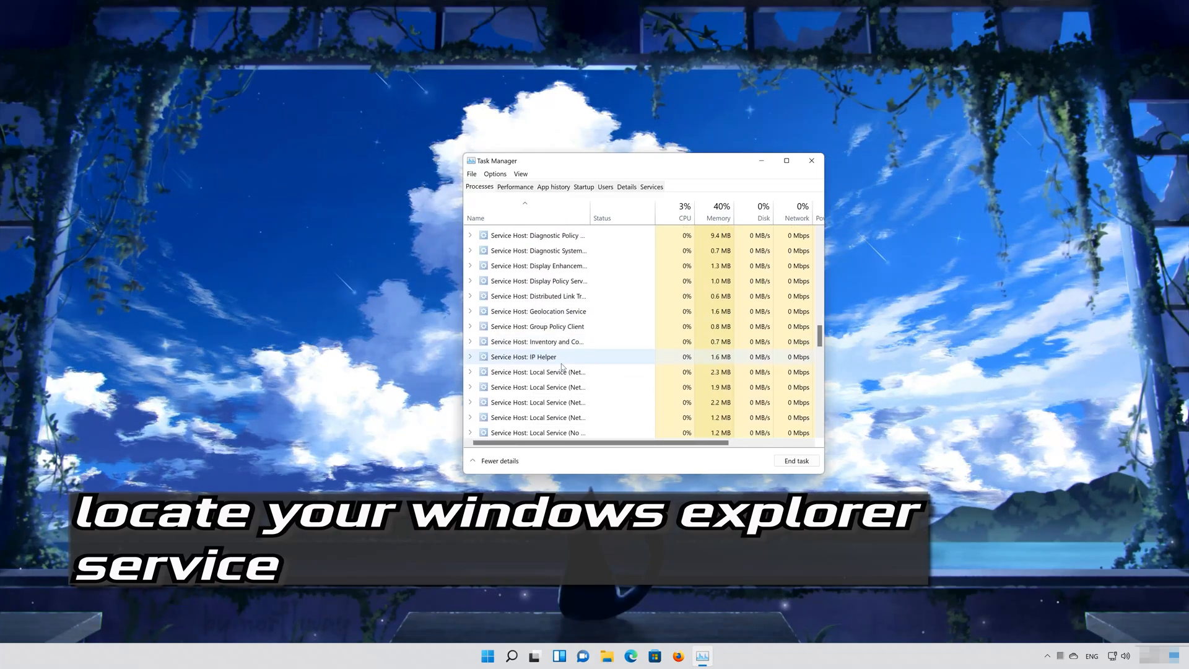
scroll("down", 3)
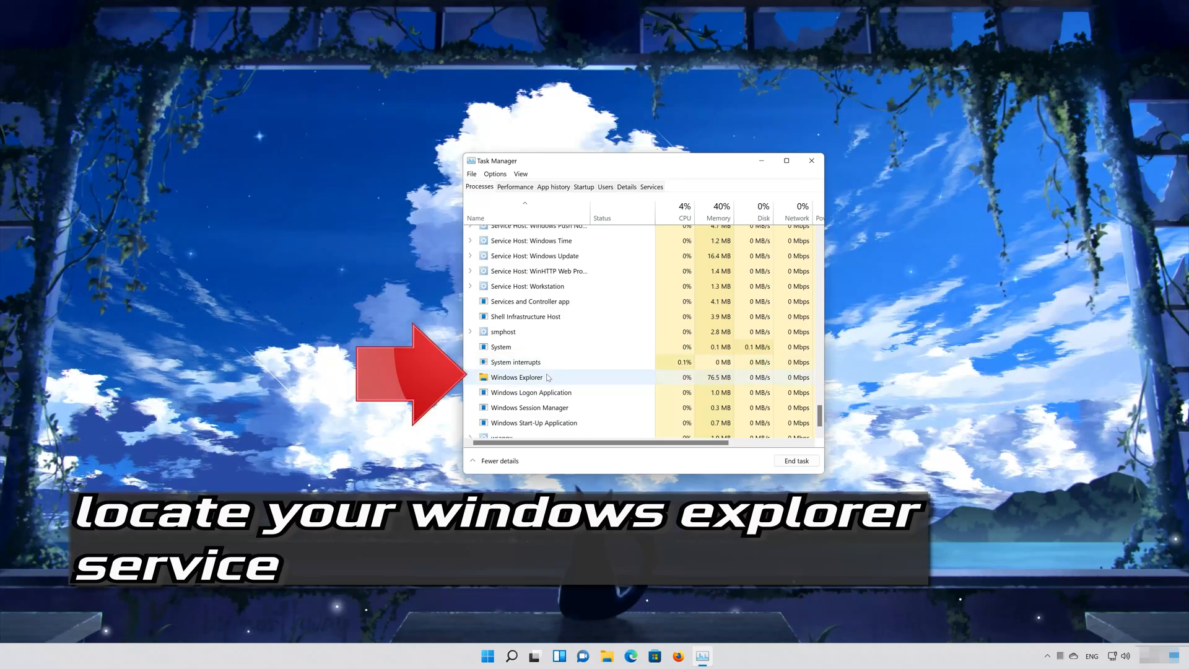
left_click(515, 376)
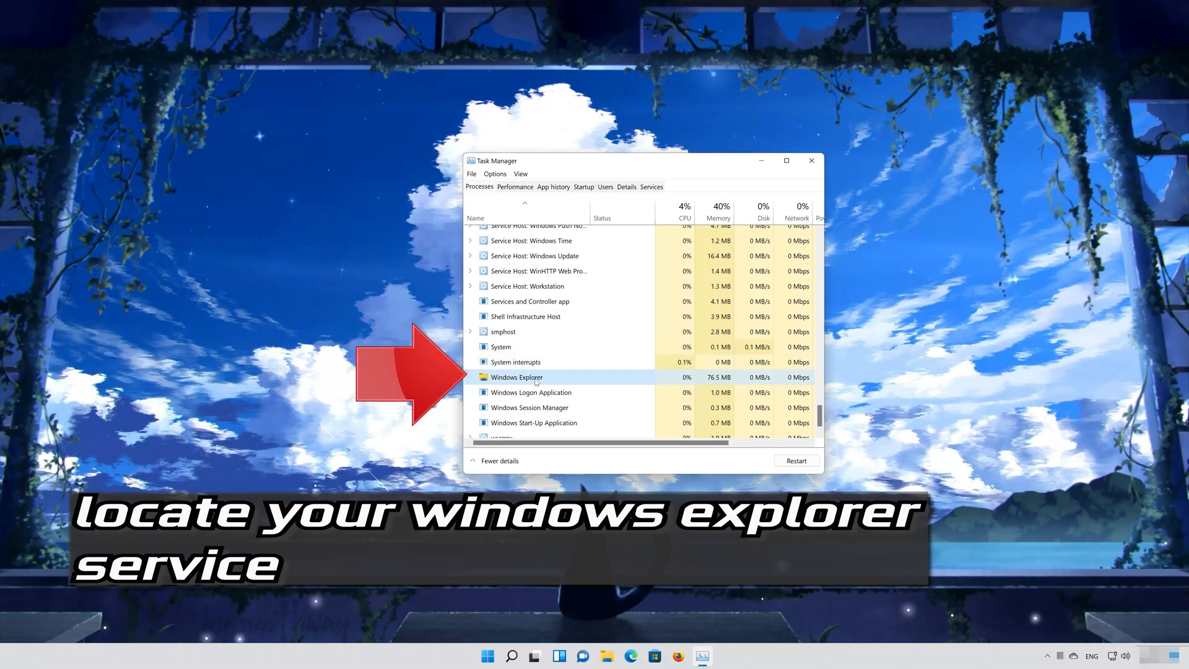
right_click(516, 377)
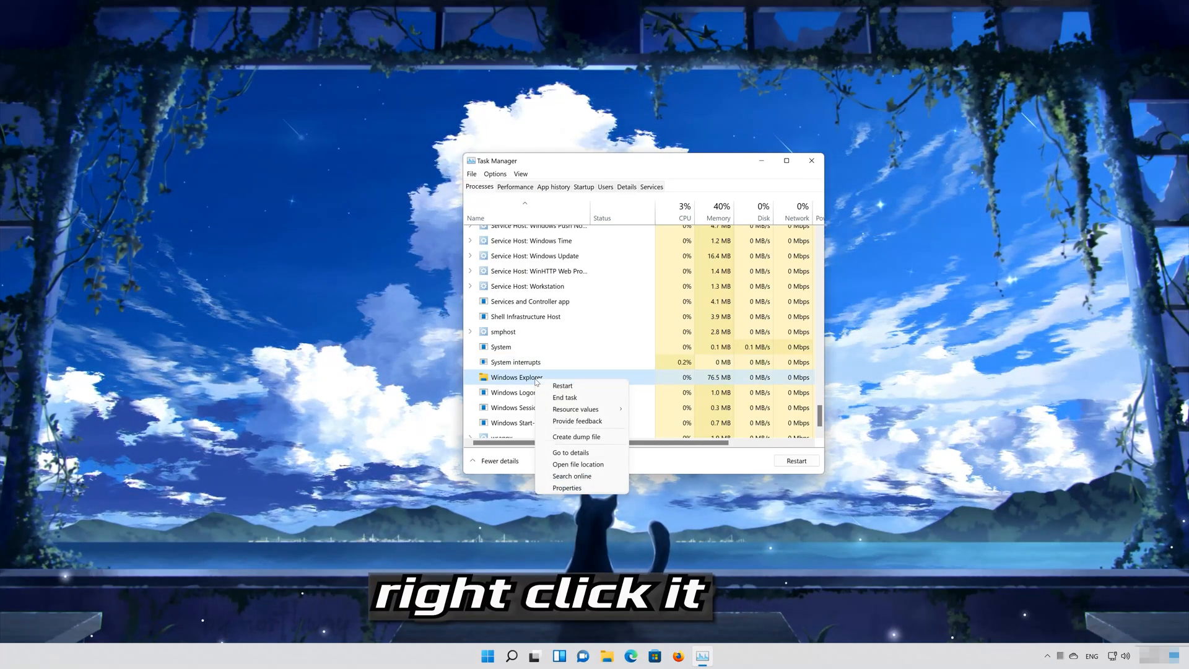
mouse_move(565, 397)
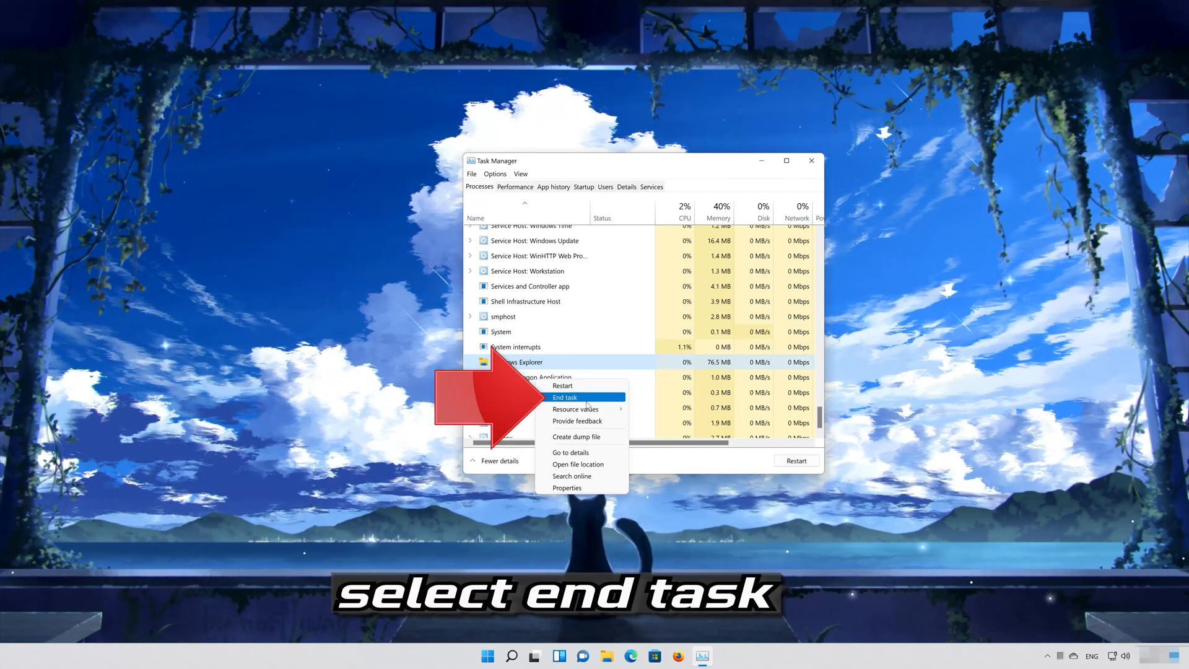
left_click(565, 398)
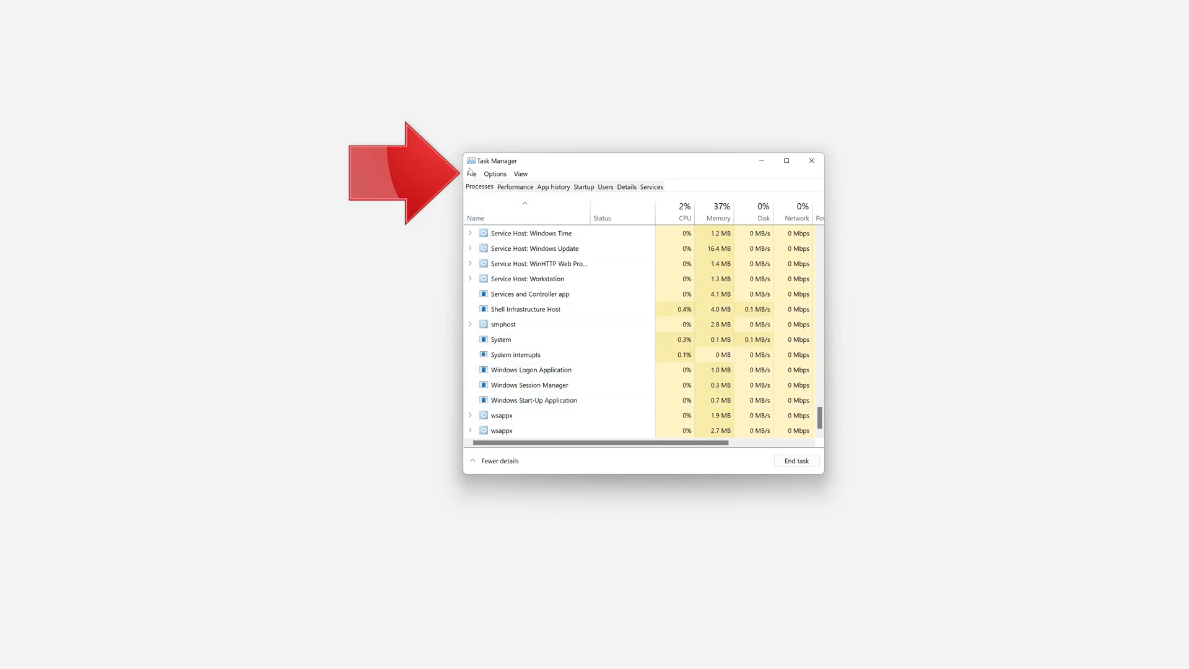
Run explorer.exe as a new task to restore the desktop, then close Task Manager.
left_click(471, 174)
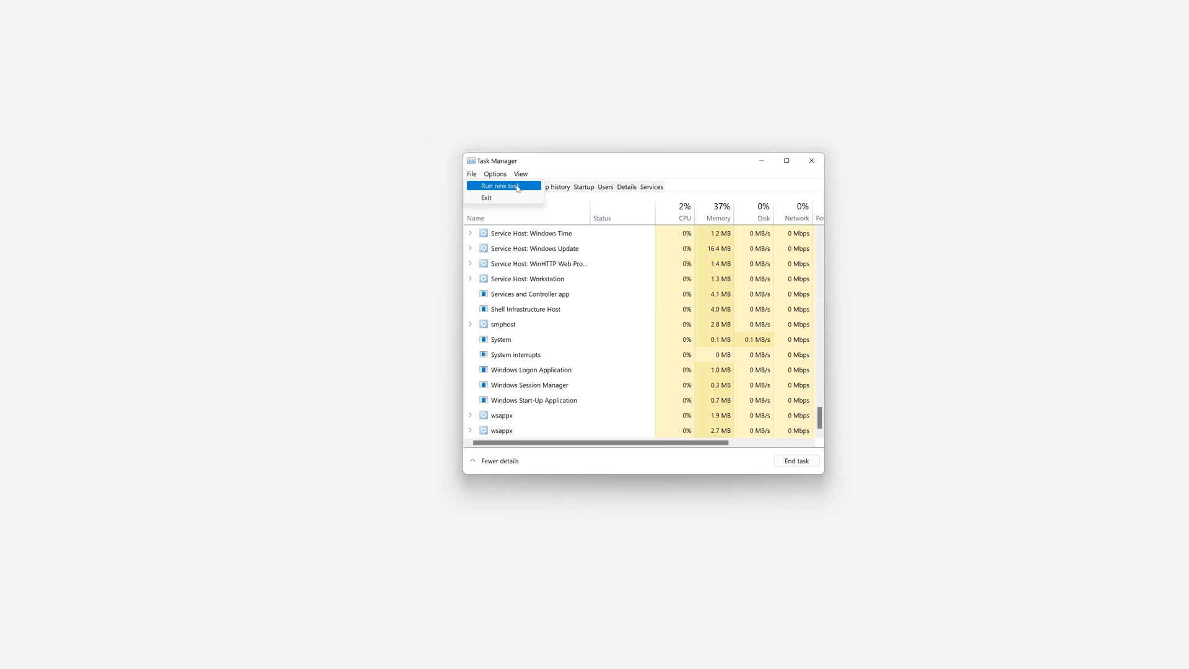
left_click(498, 186)
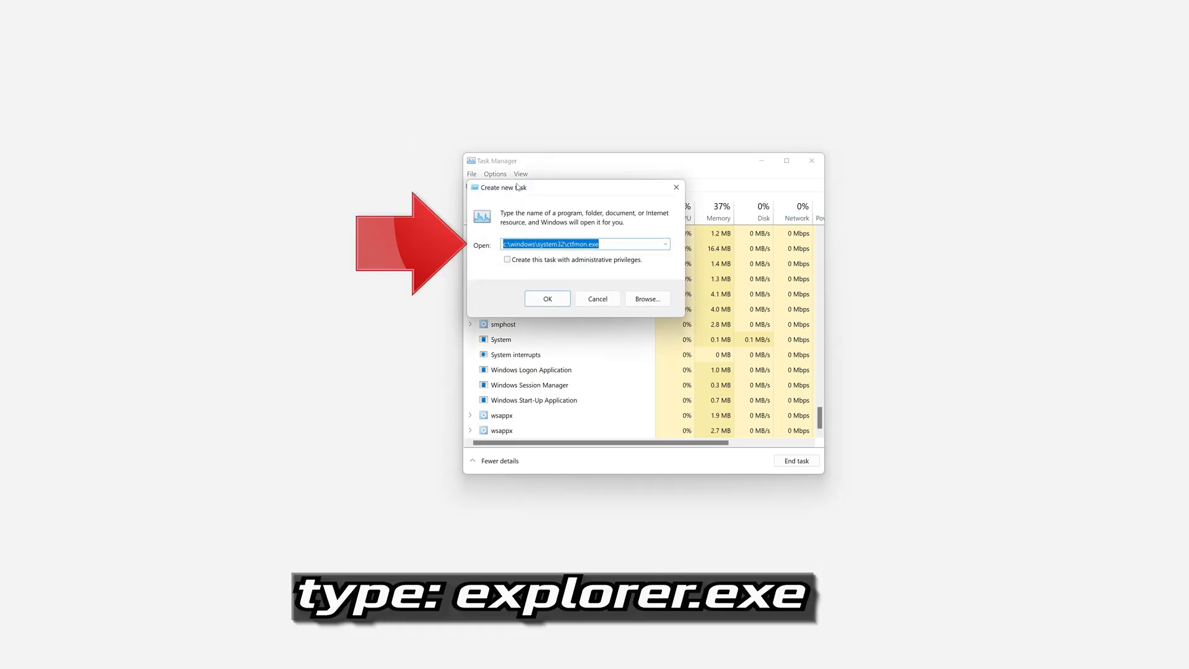
type("e")
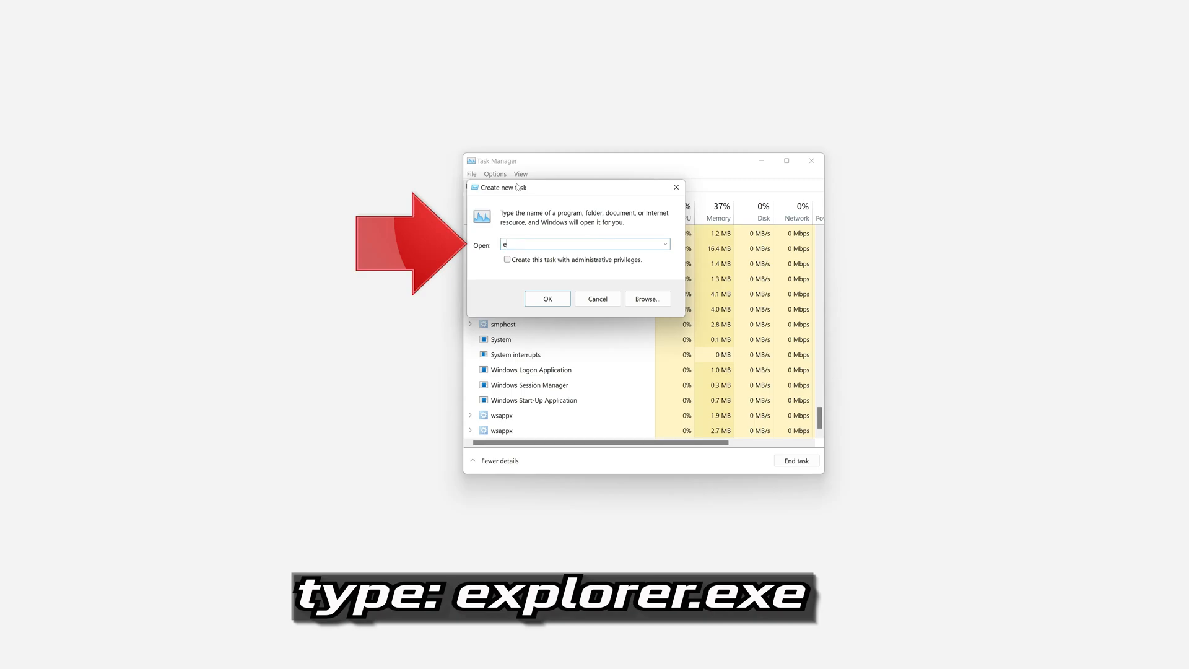
type("xplorer.exe")
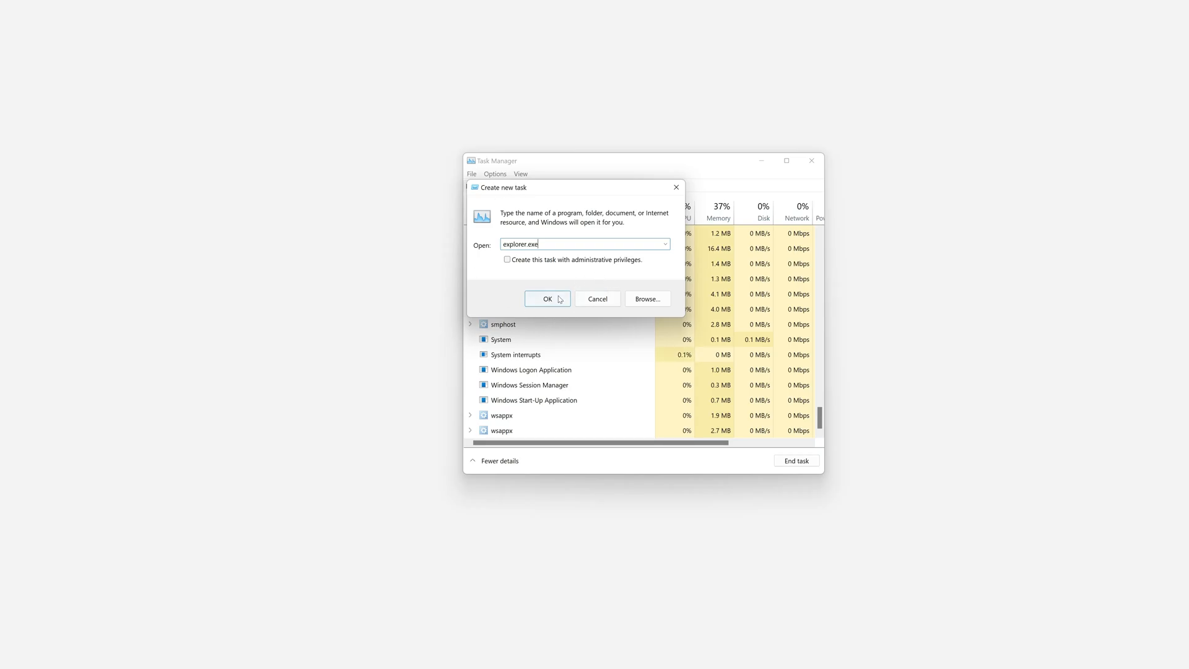
left_click(547, 299)
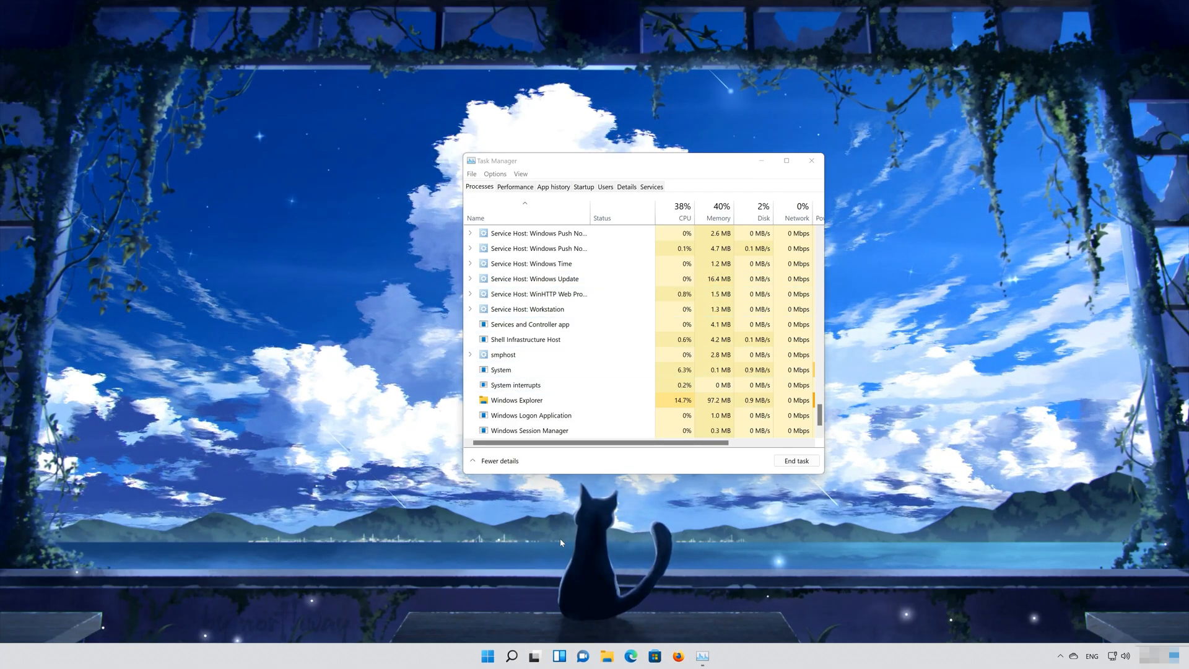
left_click(486, 655)
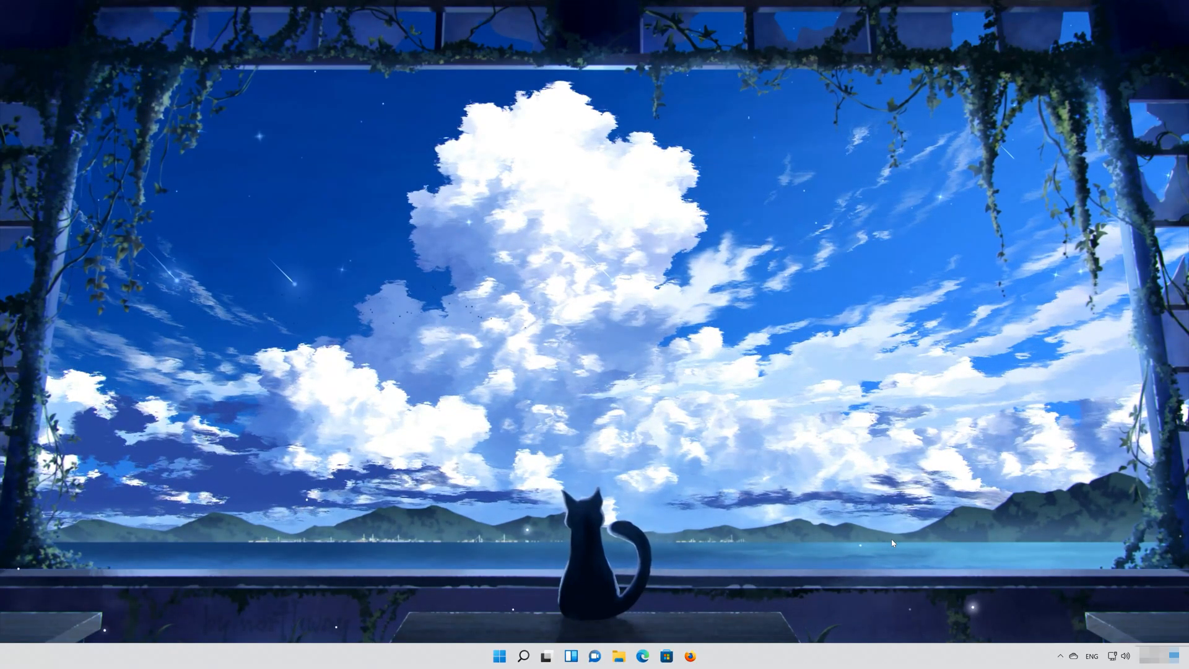
Reopen Task Manager's detailed view and launch powershell as a new task with admin rights.
key("ctrl+alt+delete")
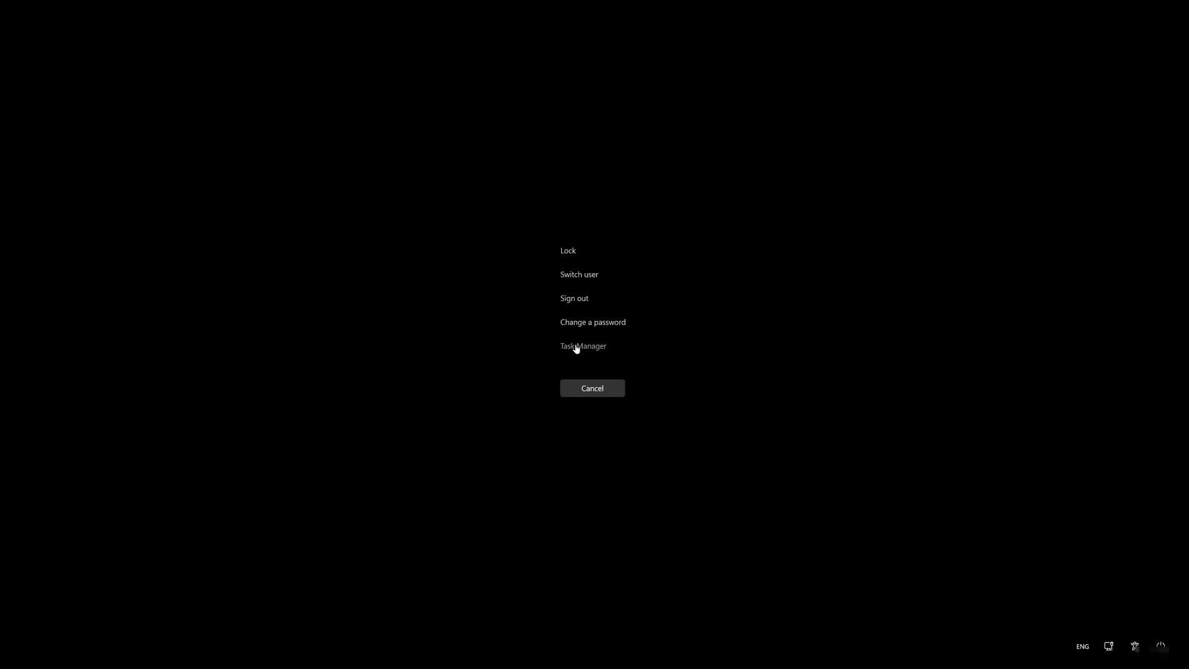
left_click(583, 346)
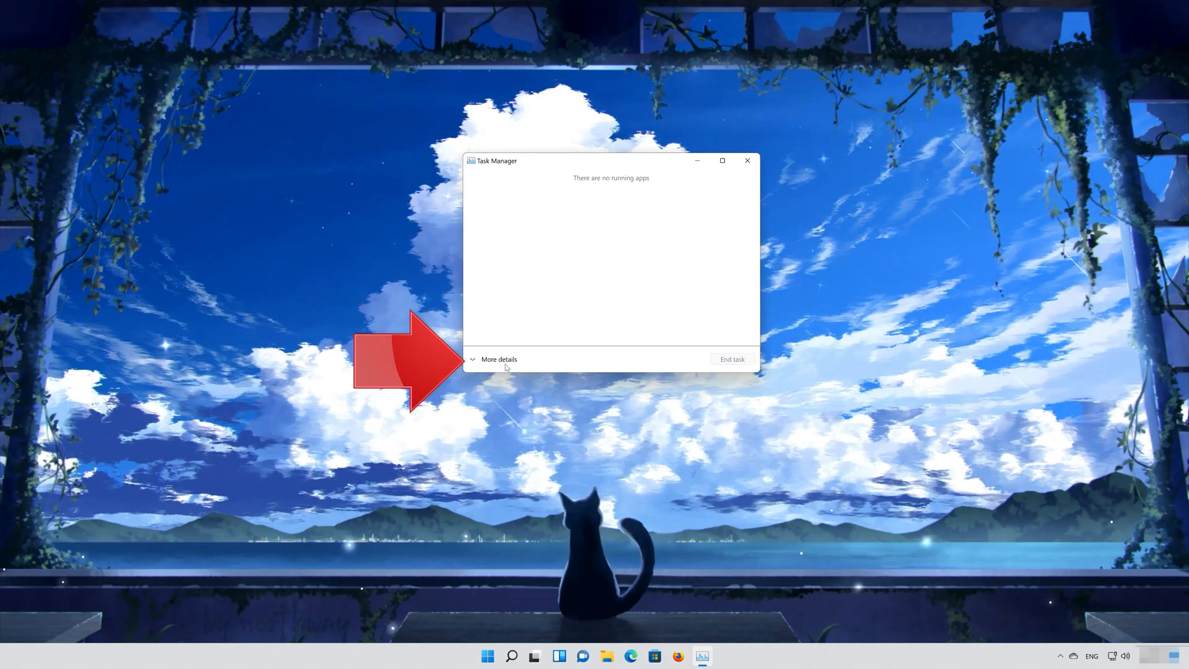
left_click(494, 360)
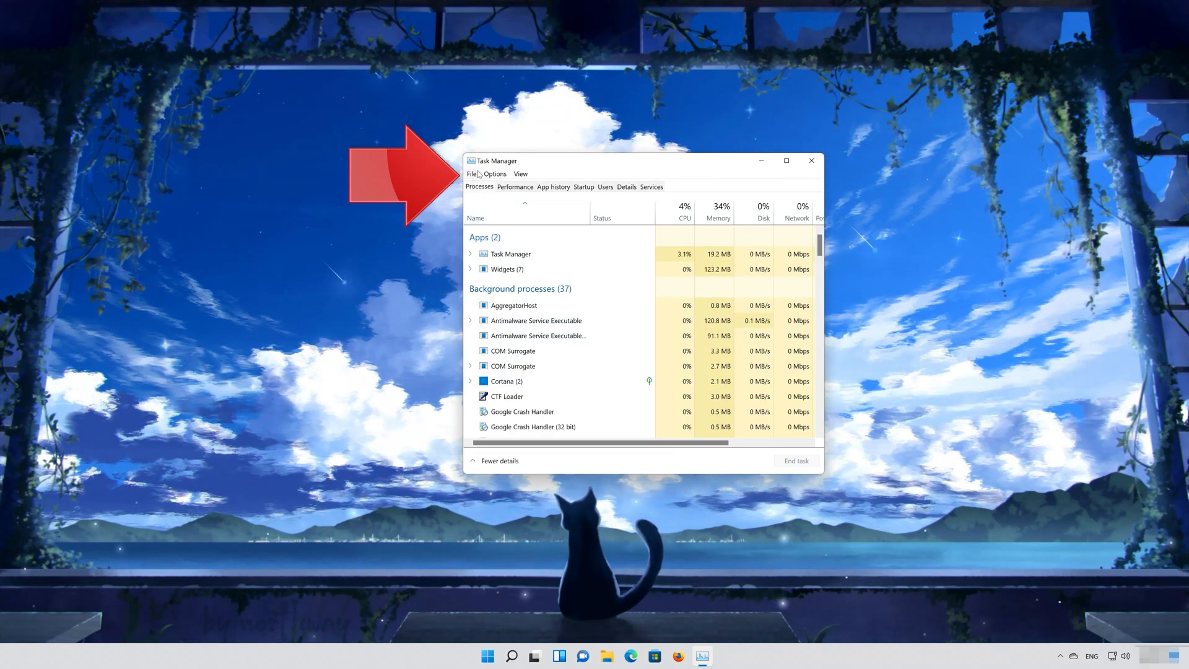
left_click(473, 173)
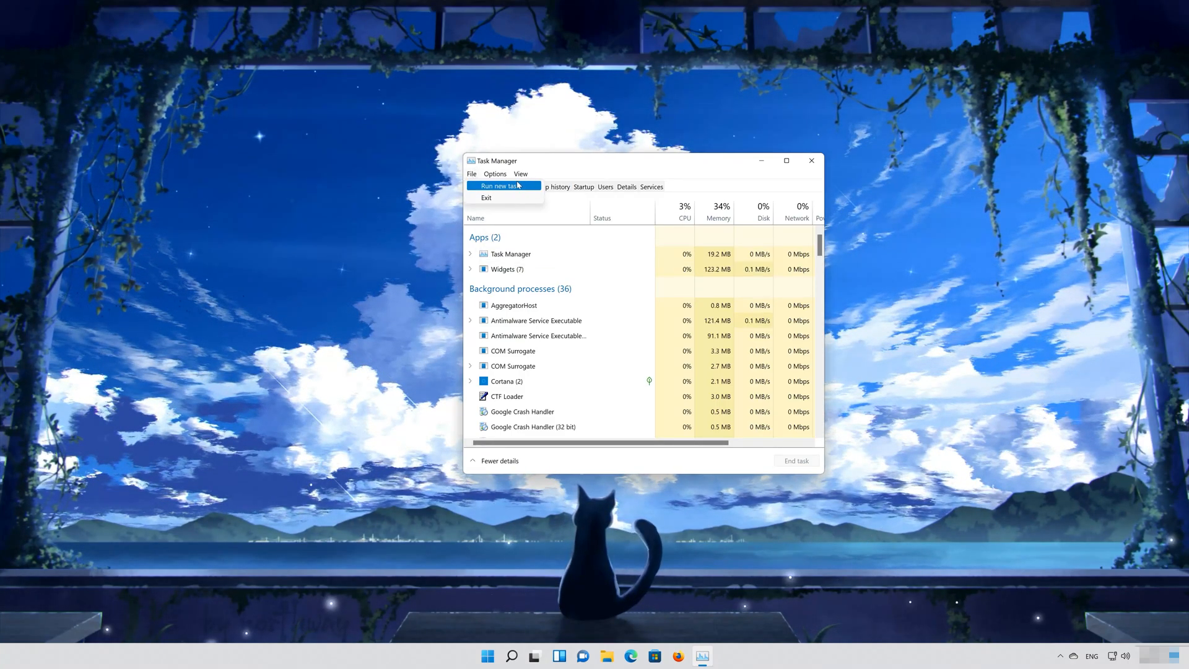
left_click(499, 185)
type("pow")
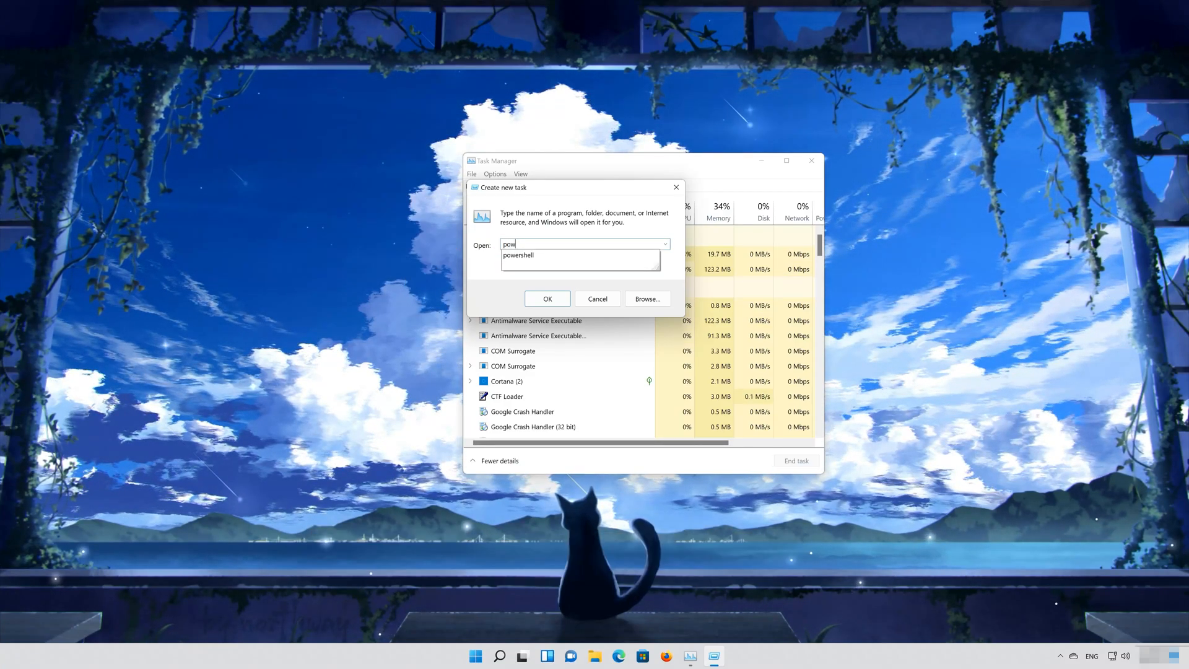
left_click(518, 255)
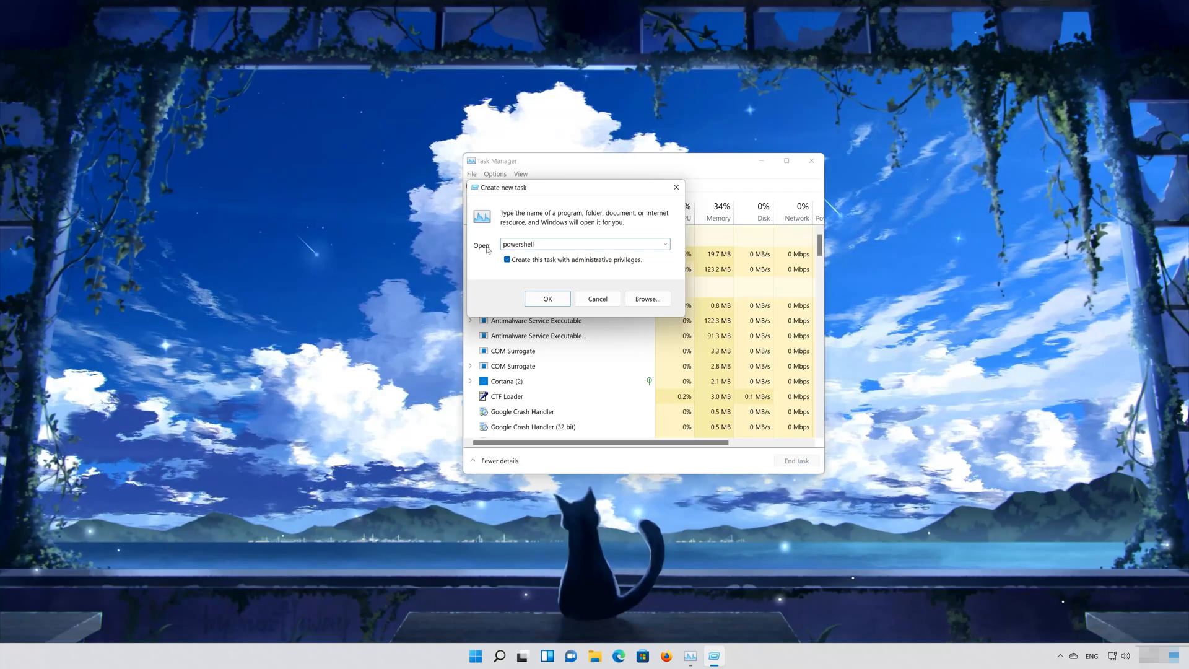
left_click(546, 298)
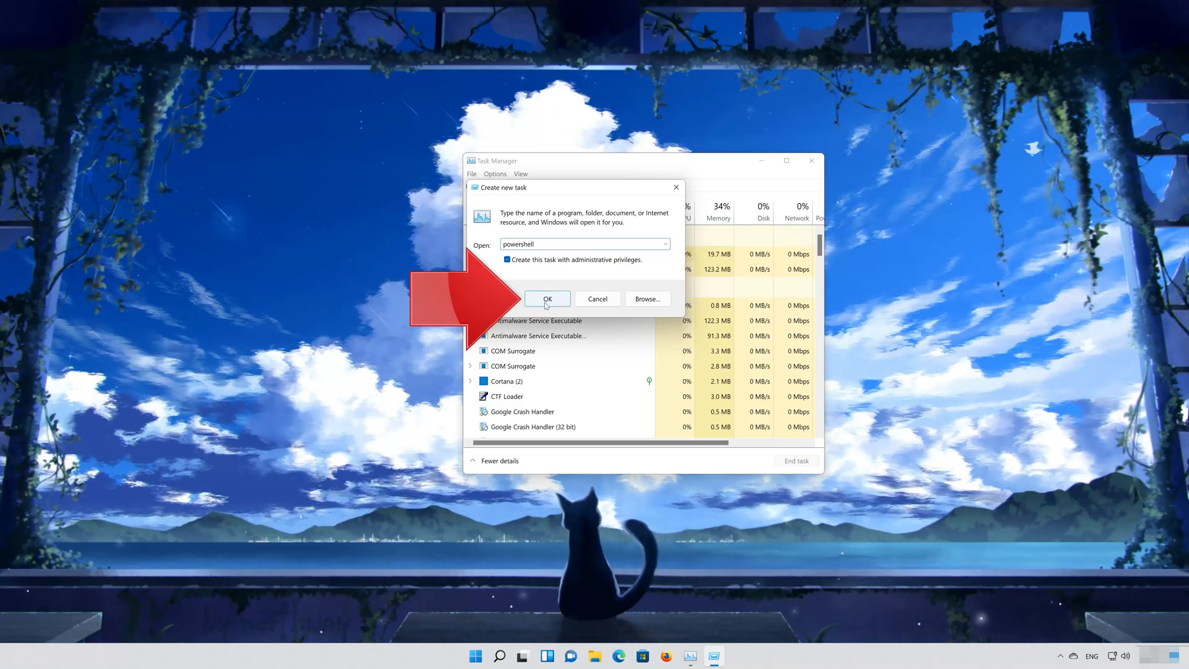
left_click(546, 298)
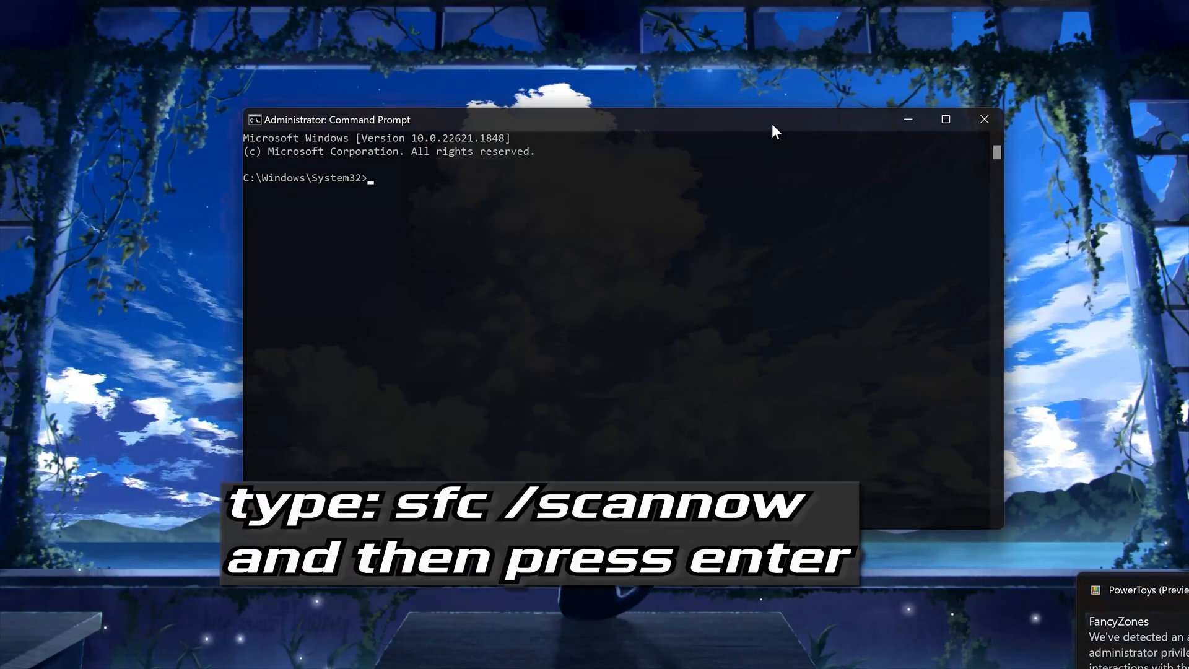
Start sfc /scannow at the administrator prompt.
type("s")
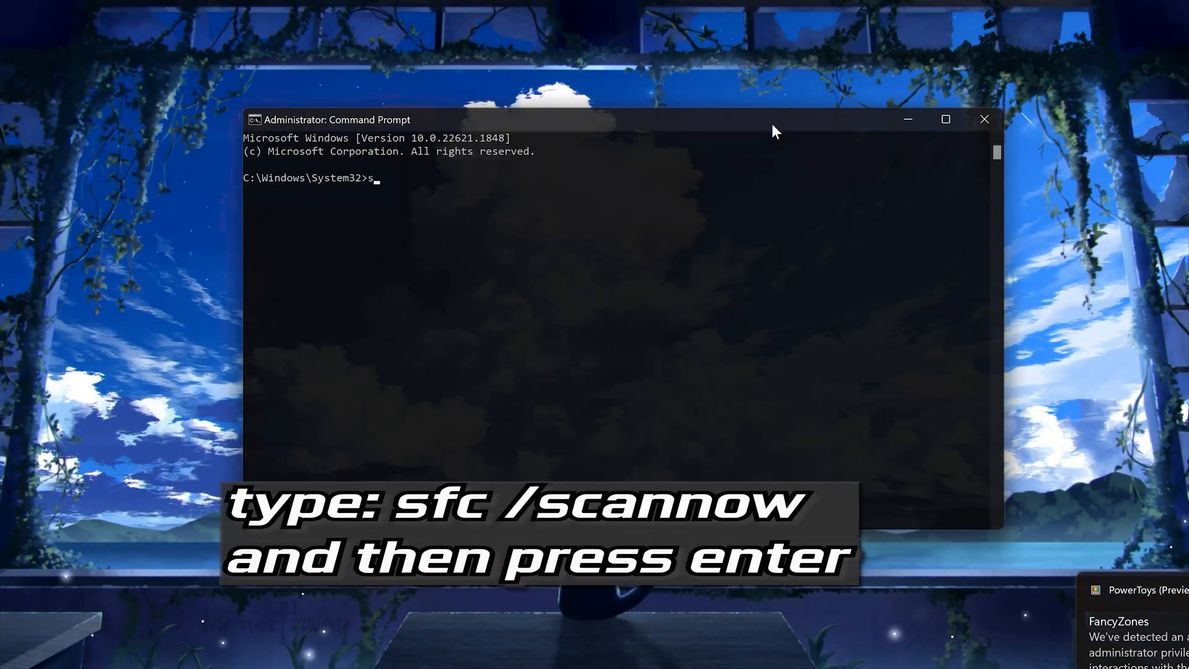
type("fc /sc")
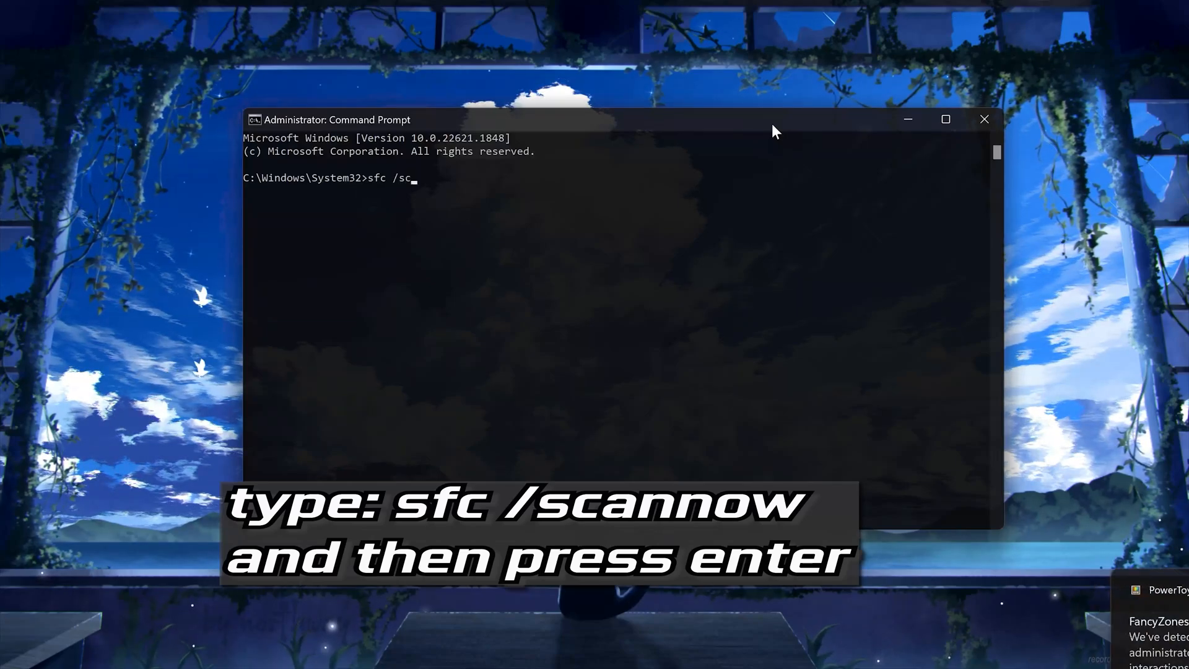
type("annow")
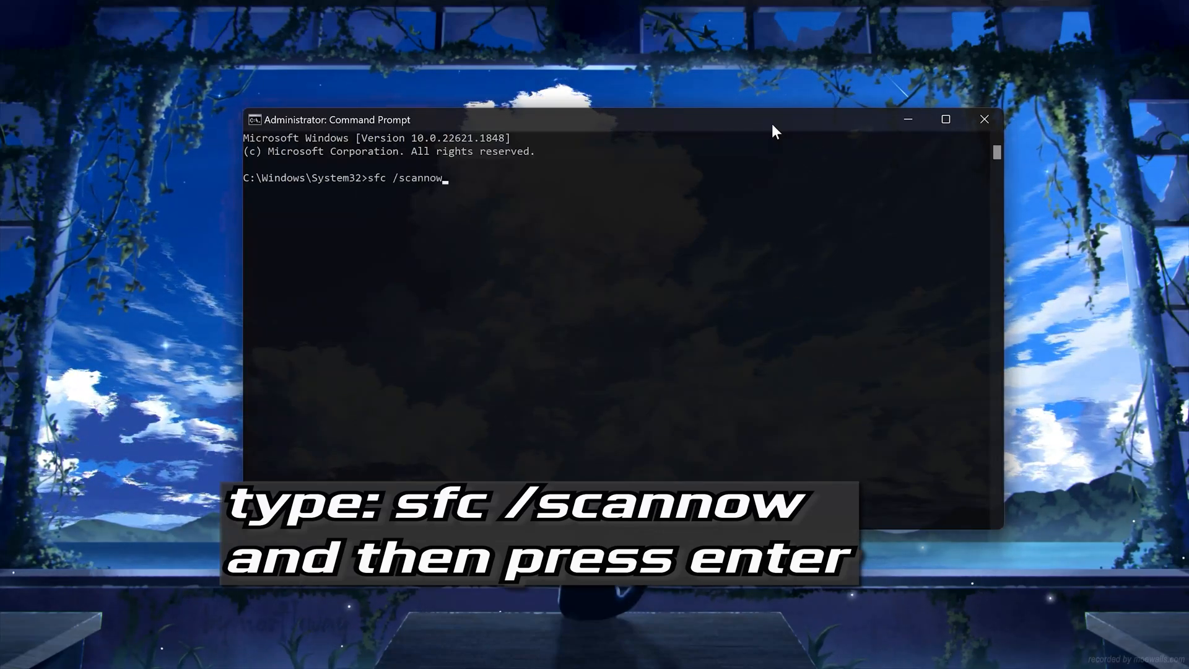
key("Enter")
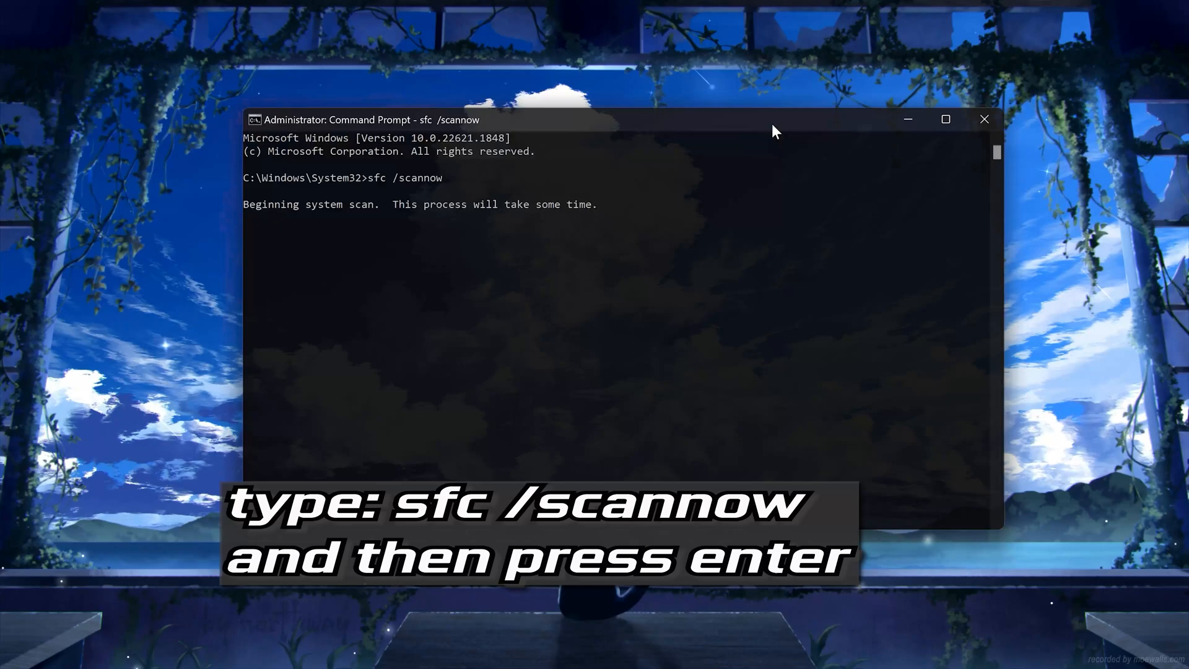